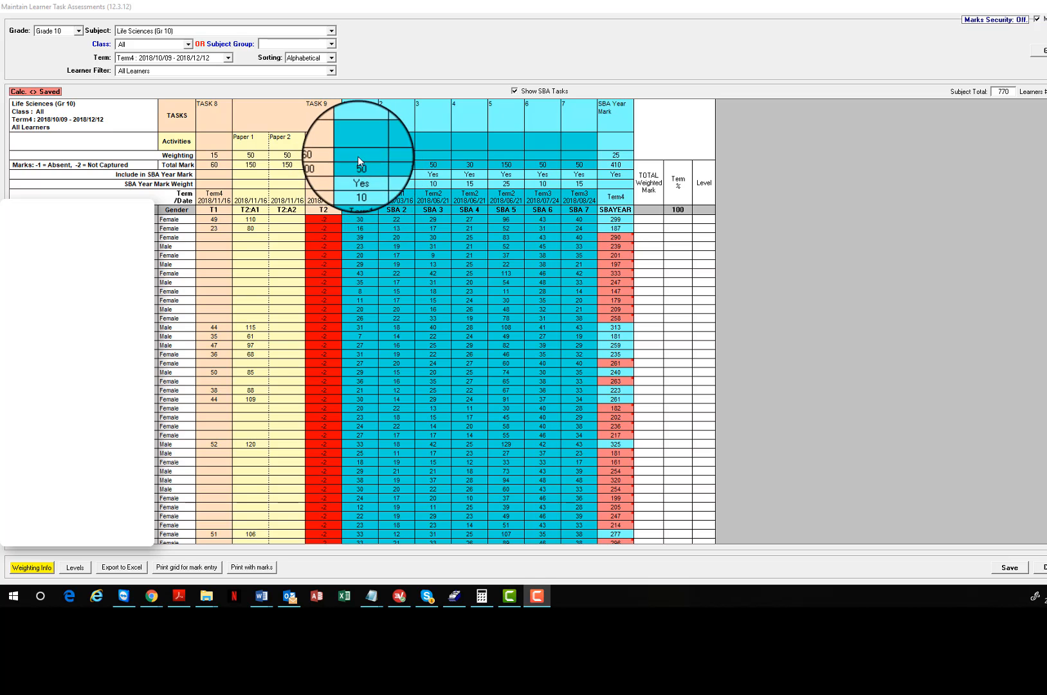
mouse_move(631, 164)
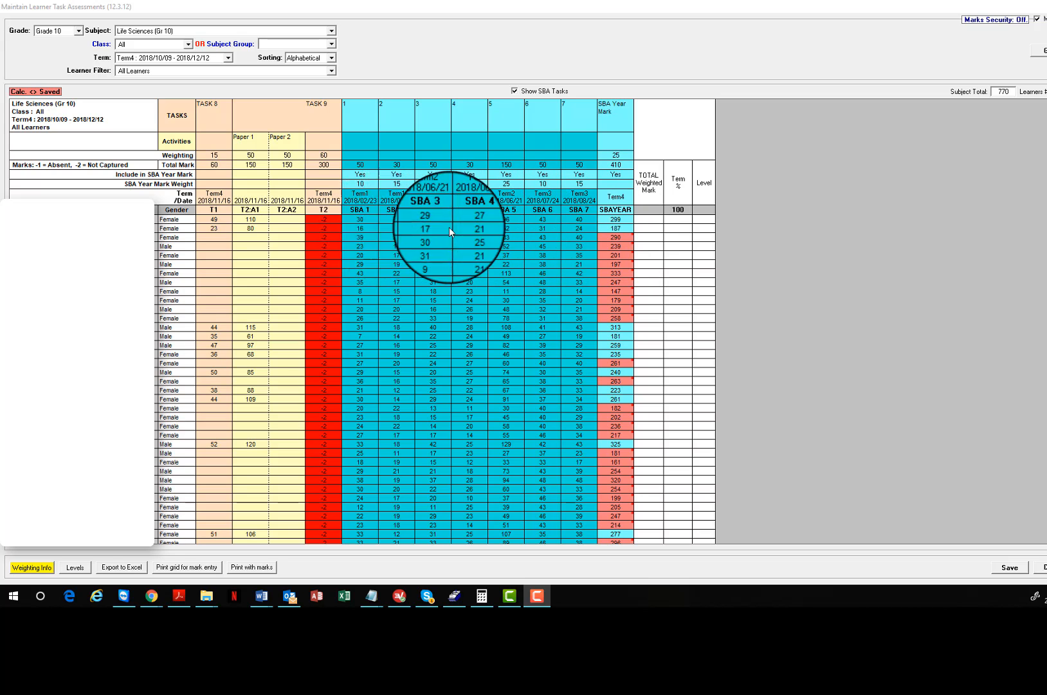
mouse_move(645, 232)
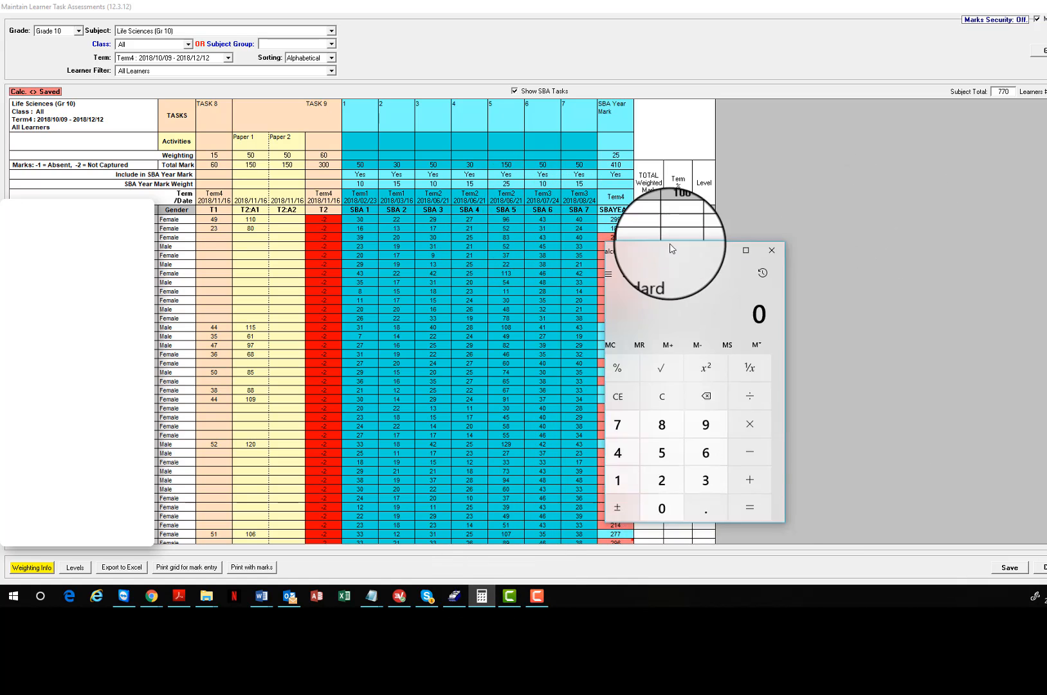
Drag the Calculator window over the SA-SAMS learner marks grid
left_click_drag(675, 250, 357, 254)
type("30")
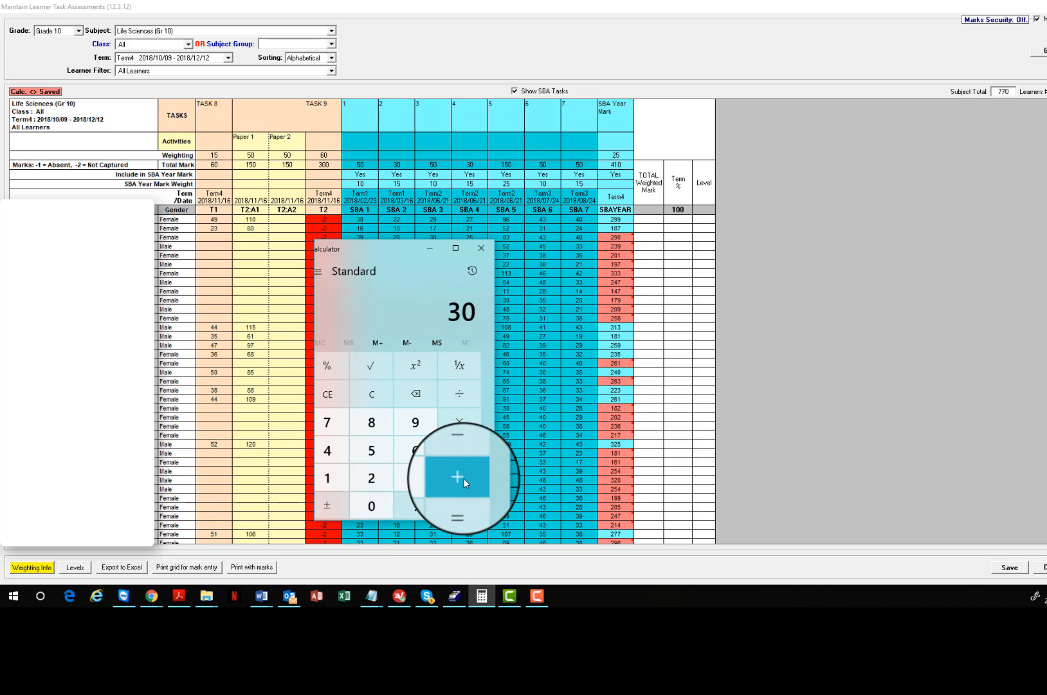
Add the pending 30 to a sum, then clear Calculator back to 0
left_click(458, 476)
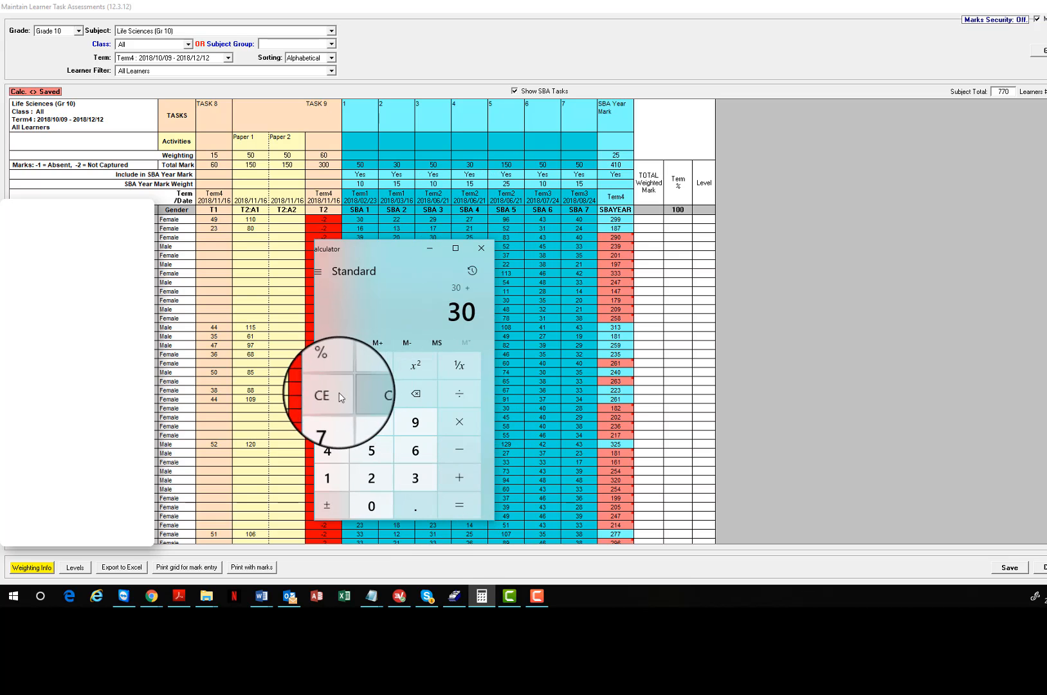
left_click(386, 395)
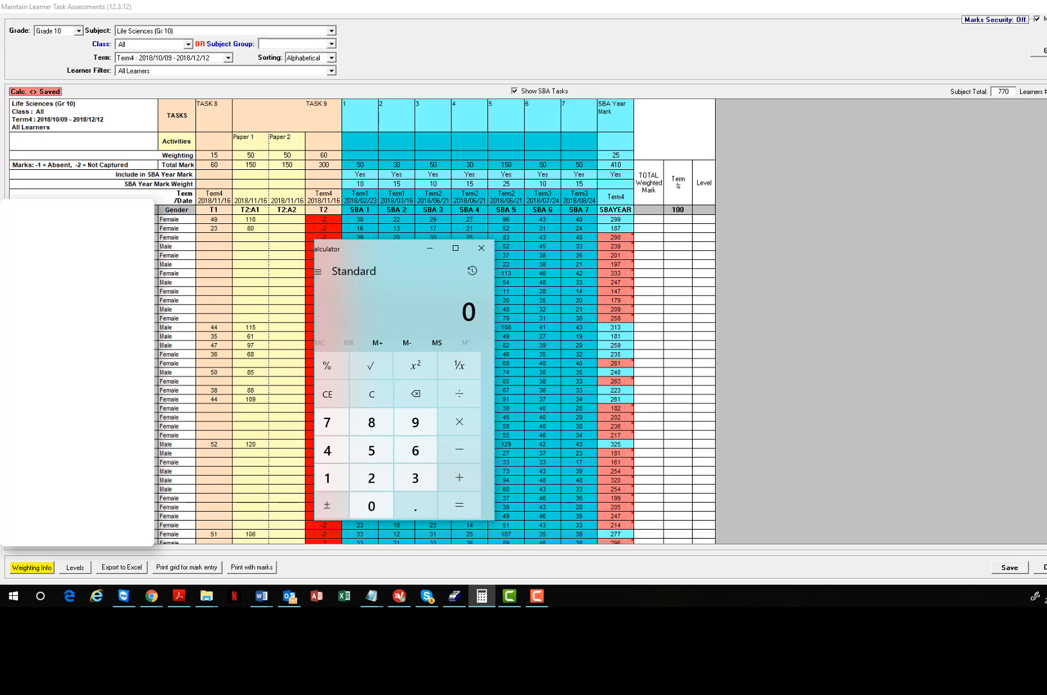
Move Calculator beside the grid and scale SBA 2–5 marks: 22÷30, 29÷50, 27÷30, 96÷150
left_click_drag(397, 248, 808, 218)
type("22")
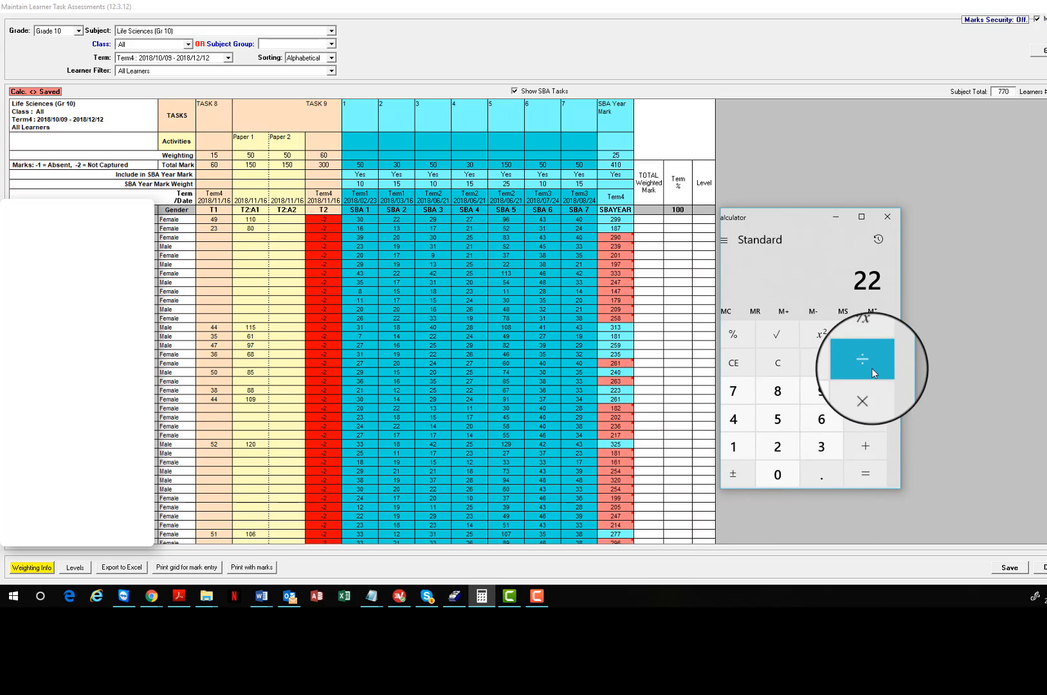
left_click(862, 353)
type("50")
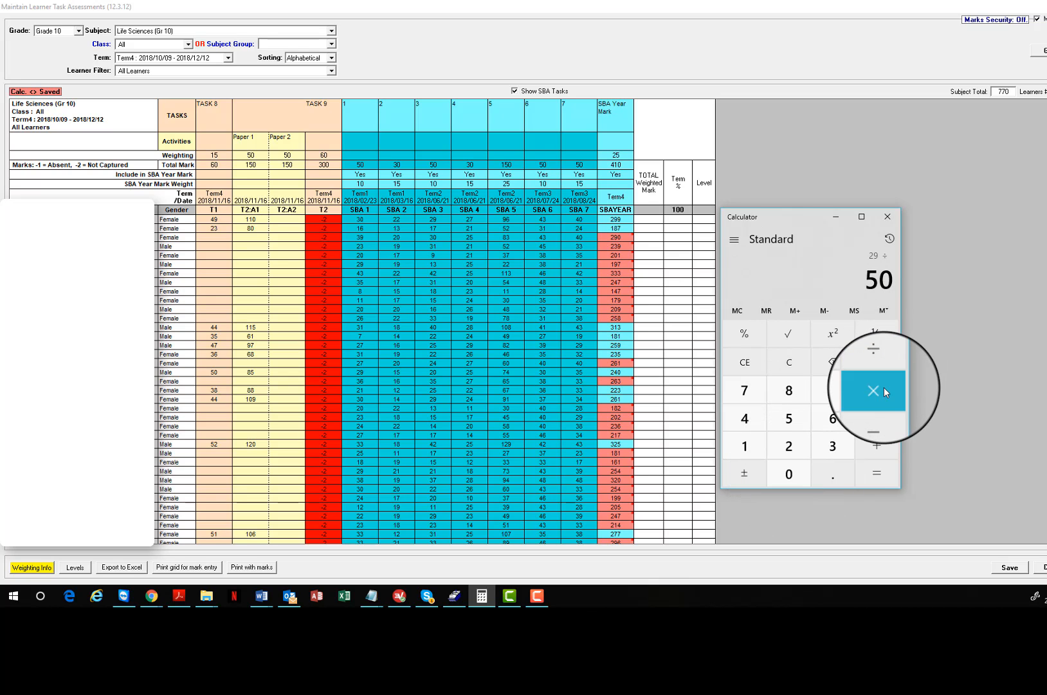
left_click(875, 389)
type("27")
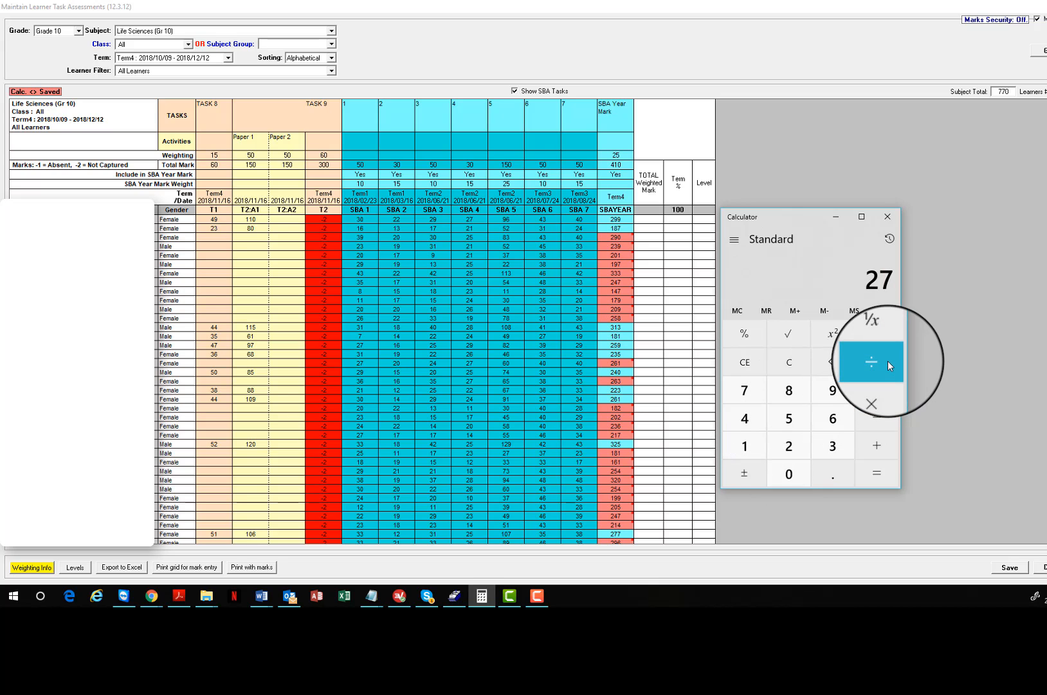
left_click(876, 362)
type("96")
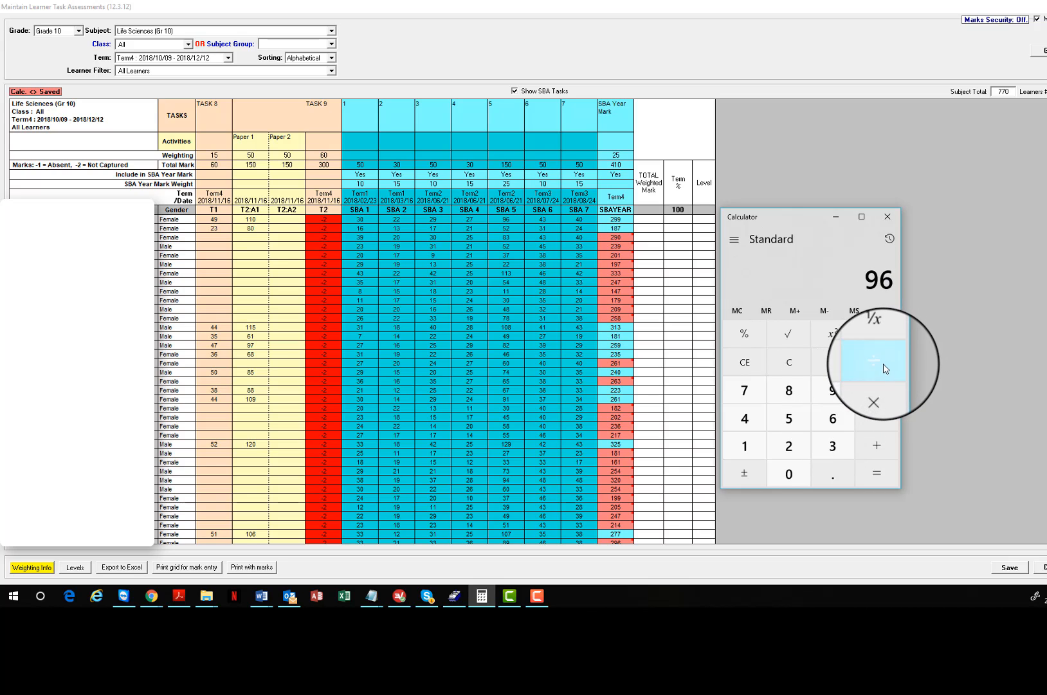
Add weighted SBA 6 (43÷50) and SBA 7 (40÷50) terms, reaching a 72.9 total
left_click(875, 362)
type("43")
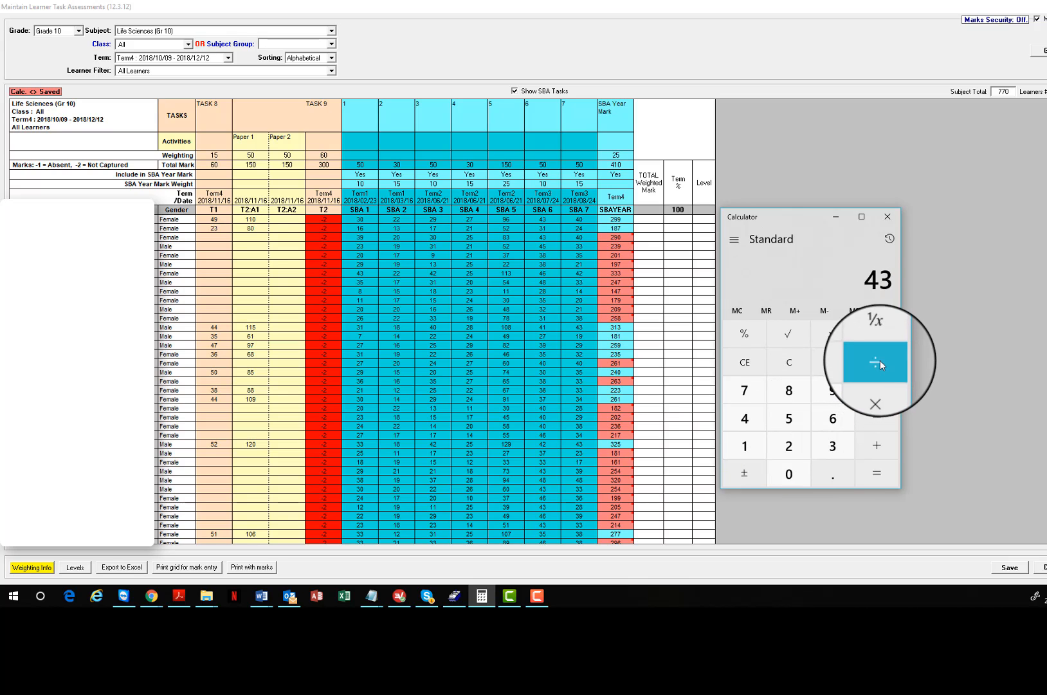
left_click(876, 361)
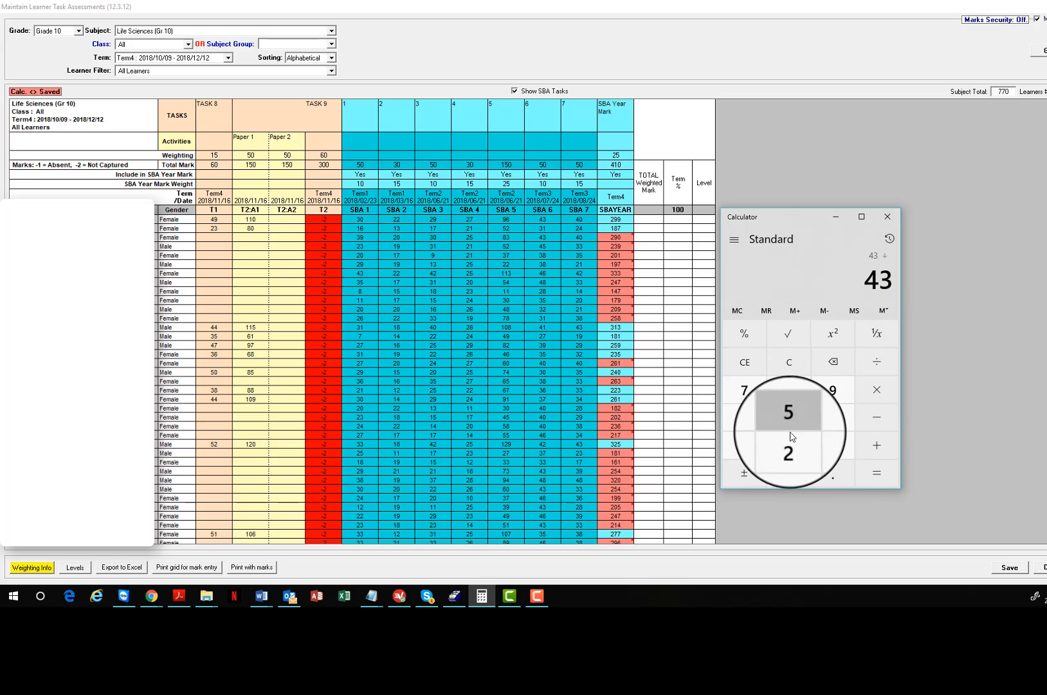
left_click(788, 412)
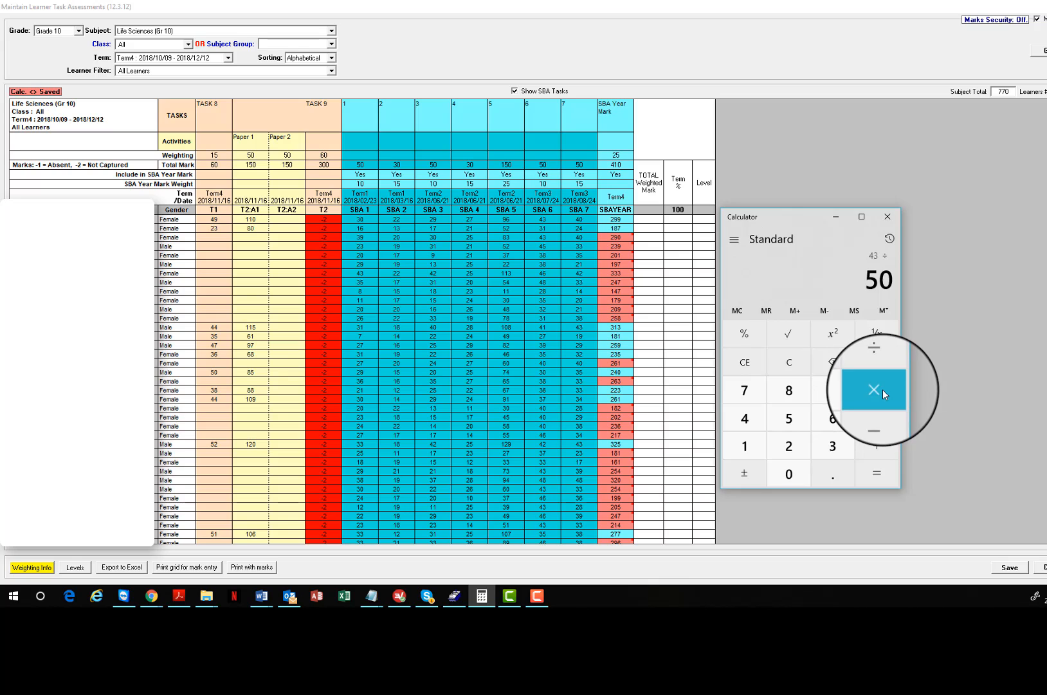
left_click(875, 389)
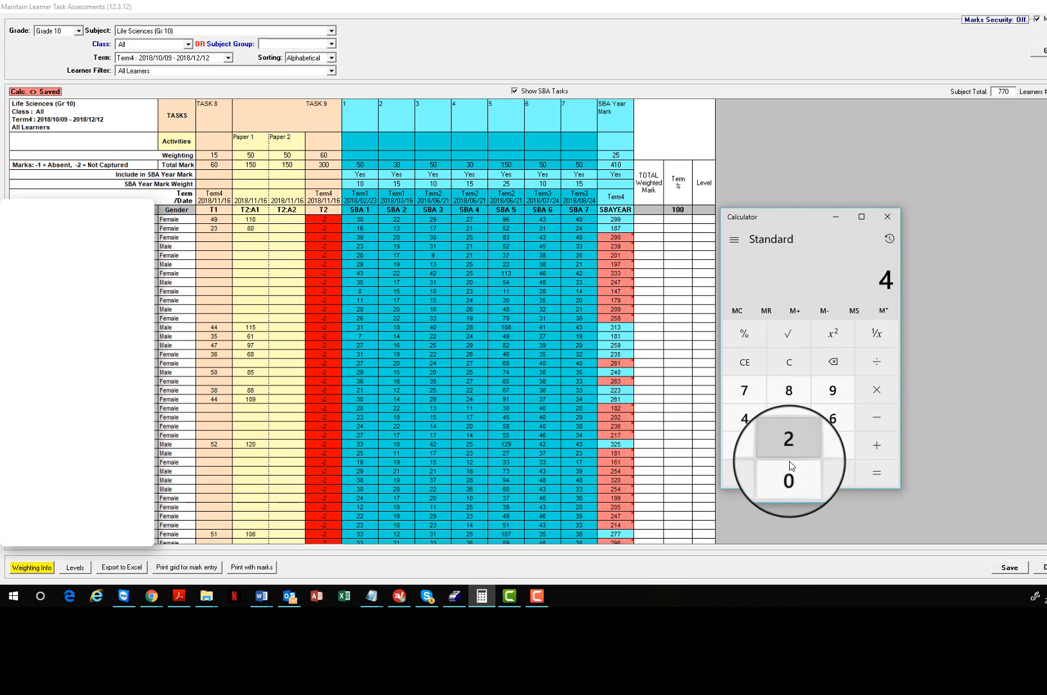
left_click(876, 361)
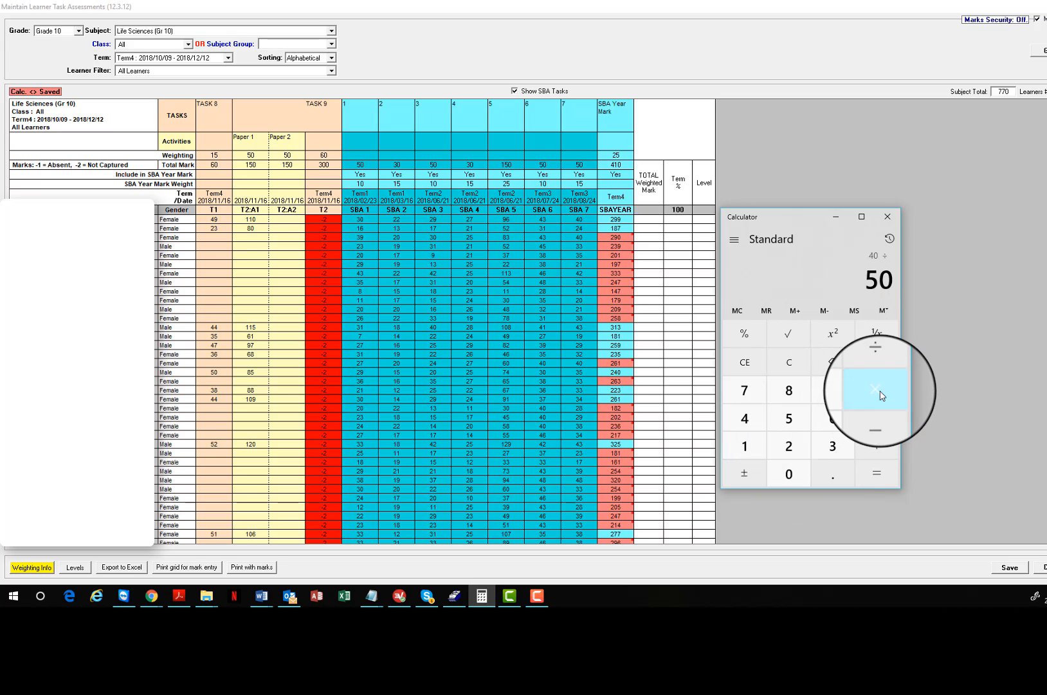
left_click(876, 389)
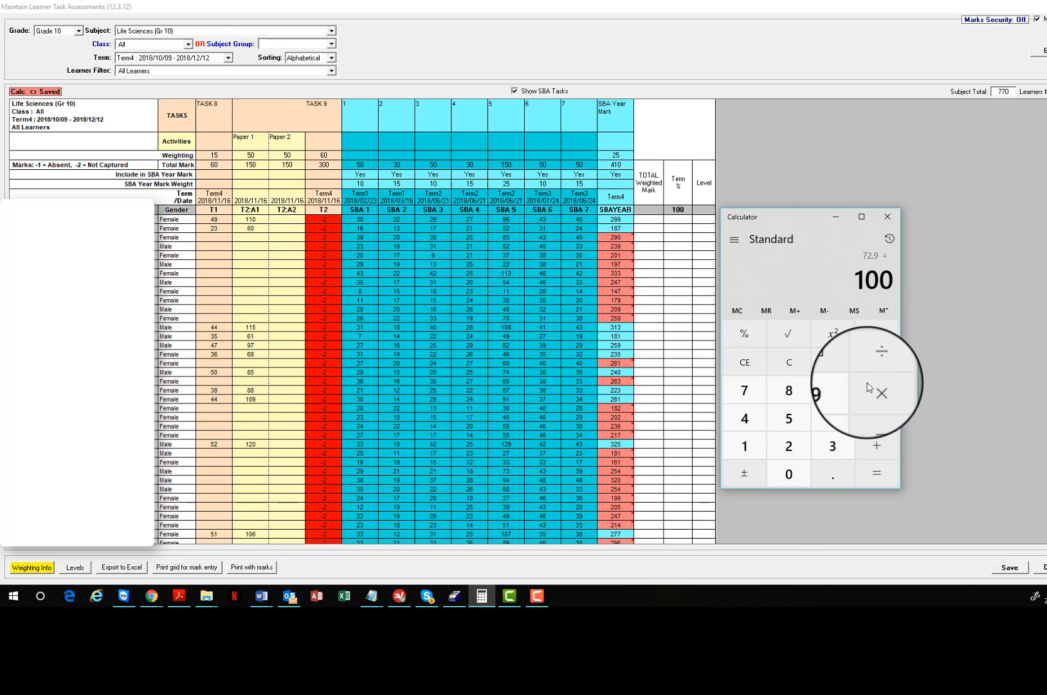
Convert the first learner's 72.9 weighted total into a year mark out of 410
left_click(877, 389)
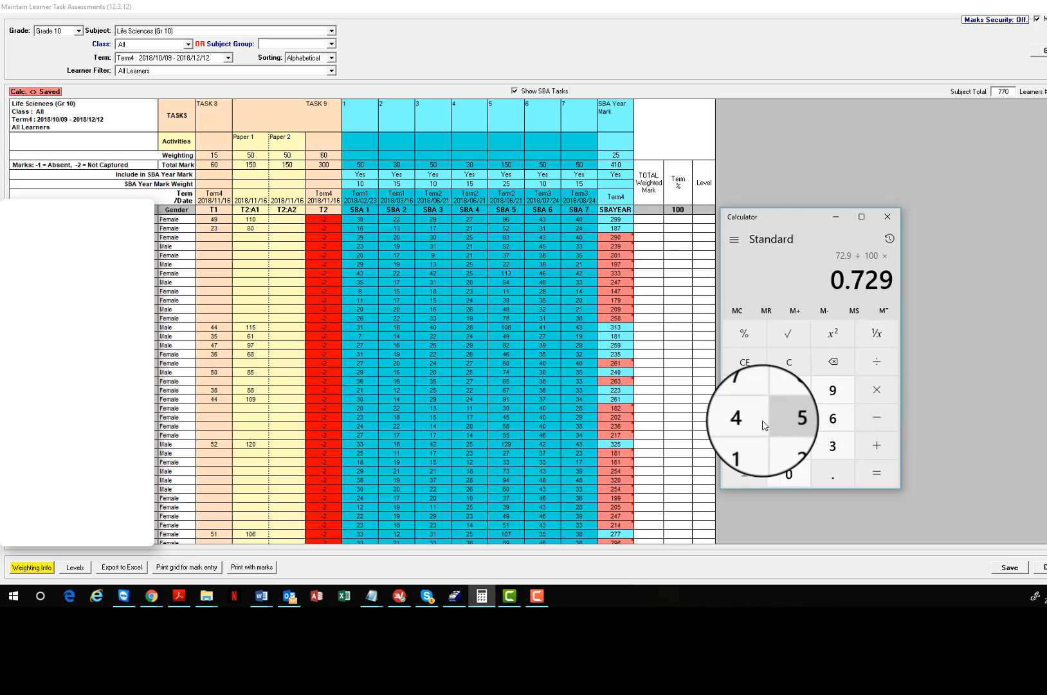
left_click(870, 473)
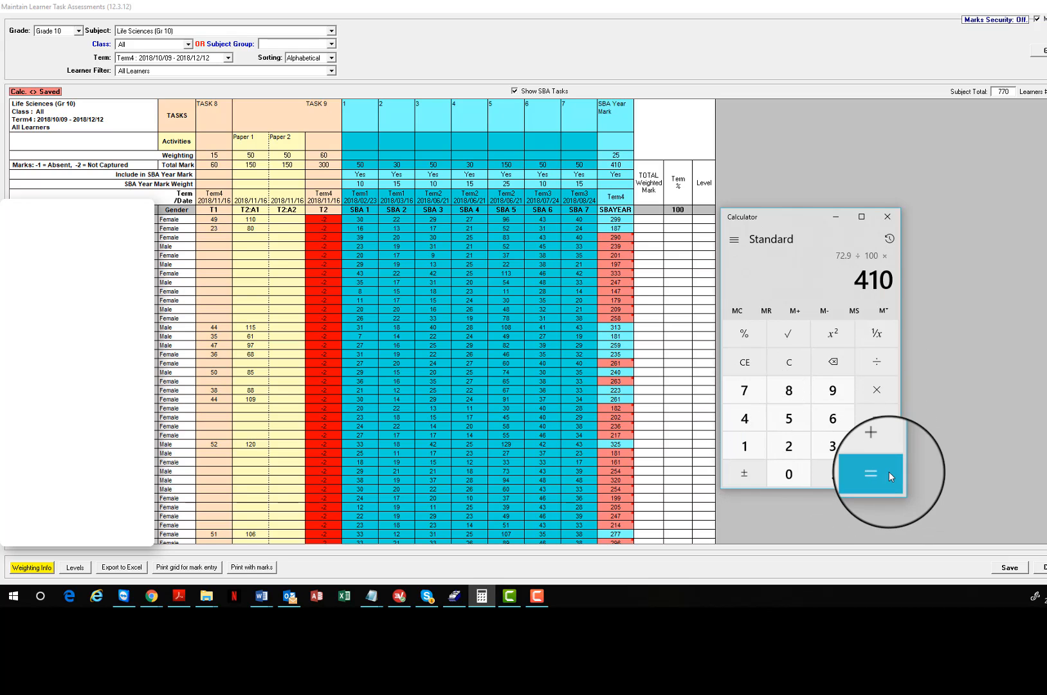
left_click(876, 473)
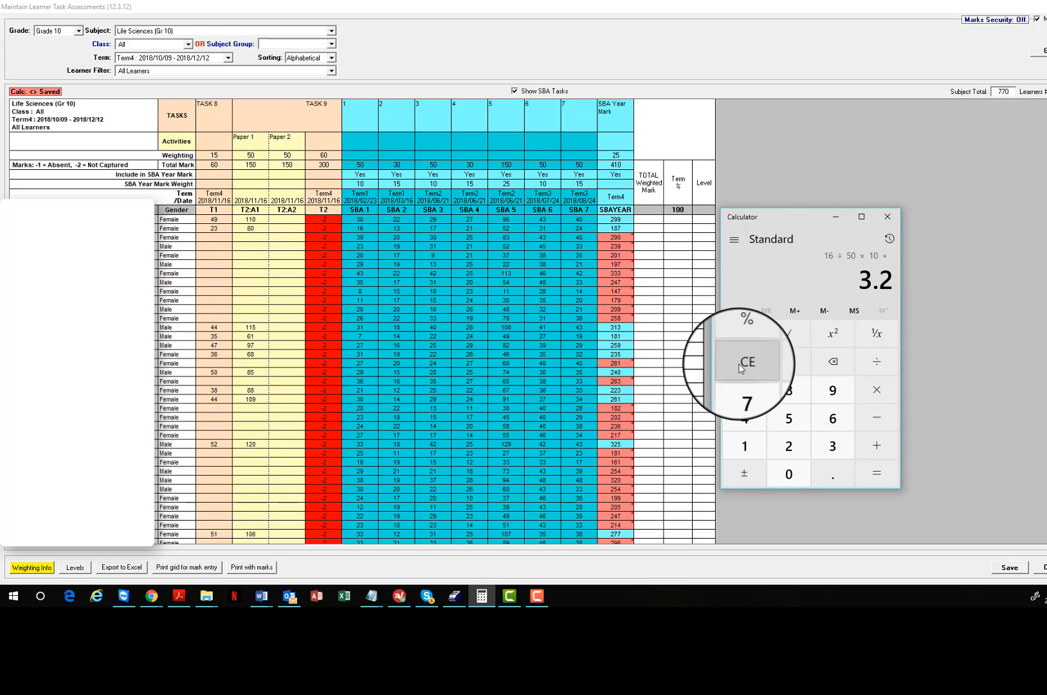
Clear Calculator and compute the second learner's first weighted terms, e.g. 16÷50×10, 52÷150×25
left_click(875, 472)
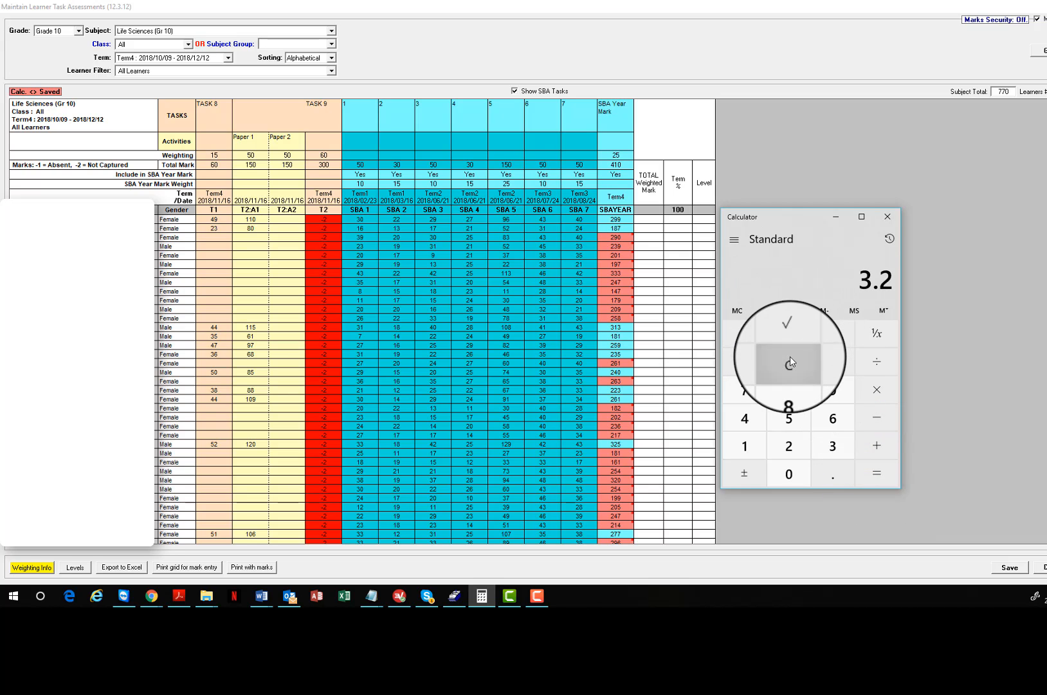
left_click(789, 361)
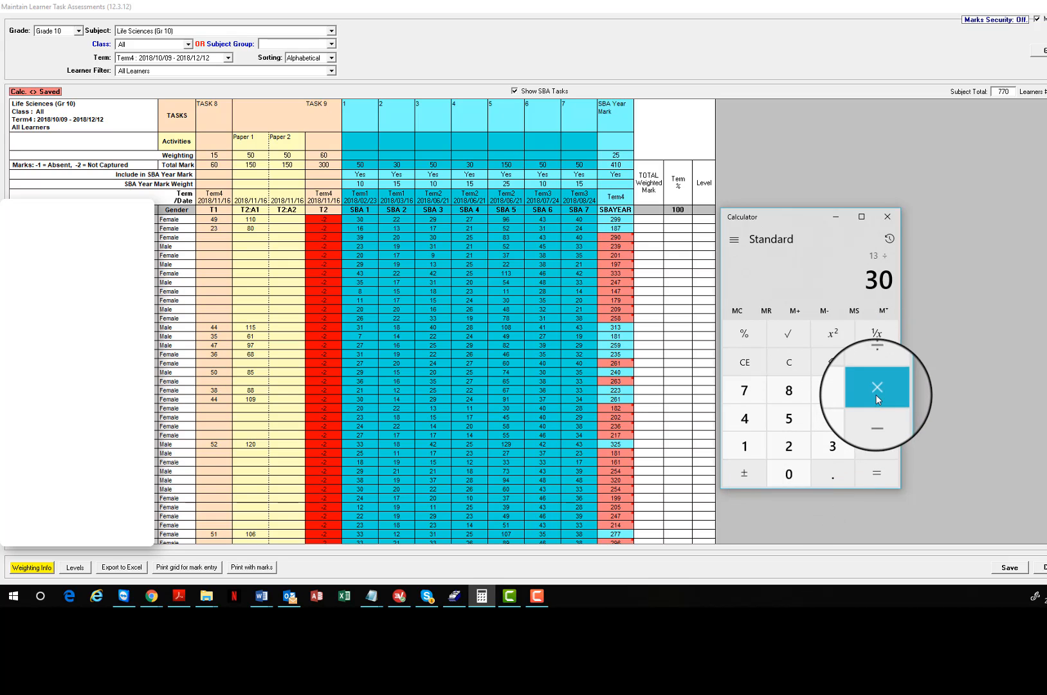
left_click(876, 387)
type("21")
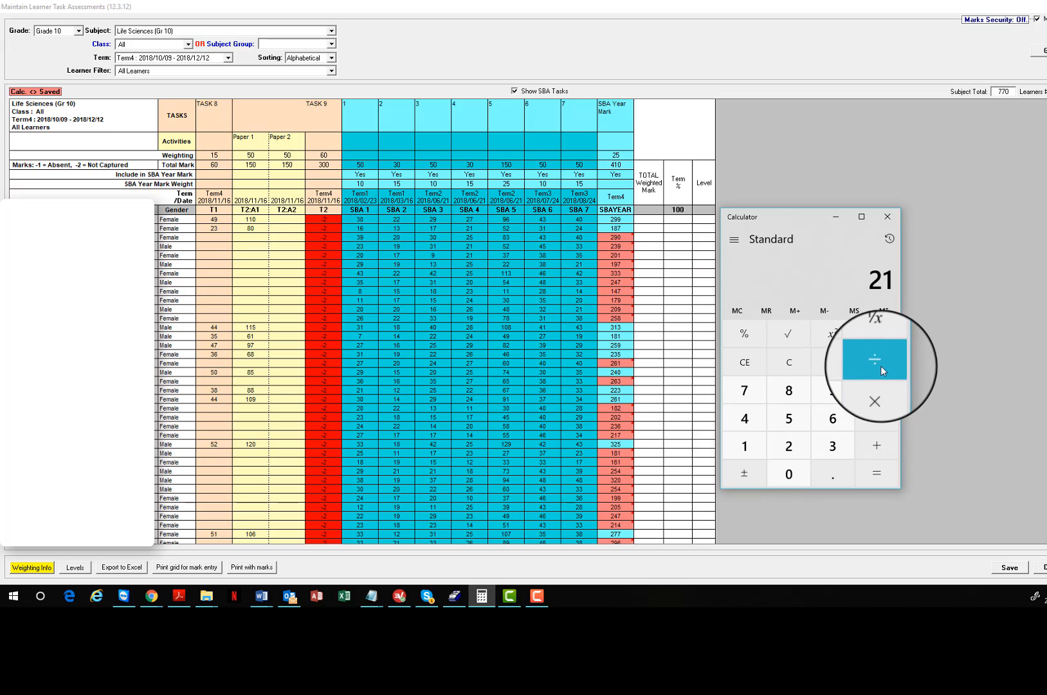
left_click(875, 361)
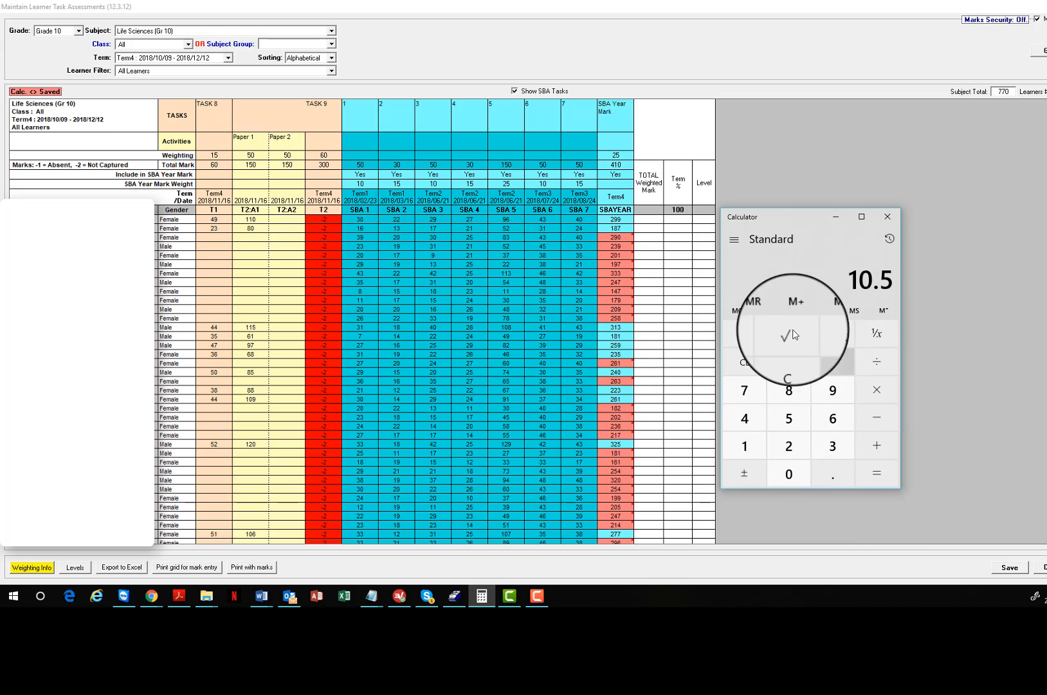
left_click(789, 365)
type("150")
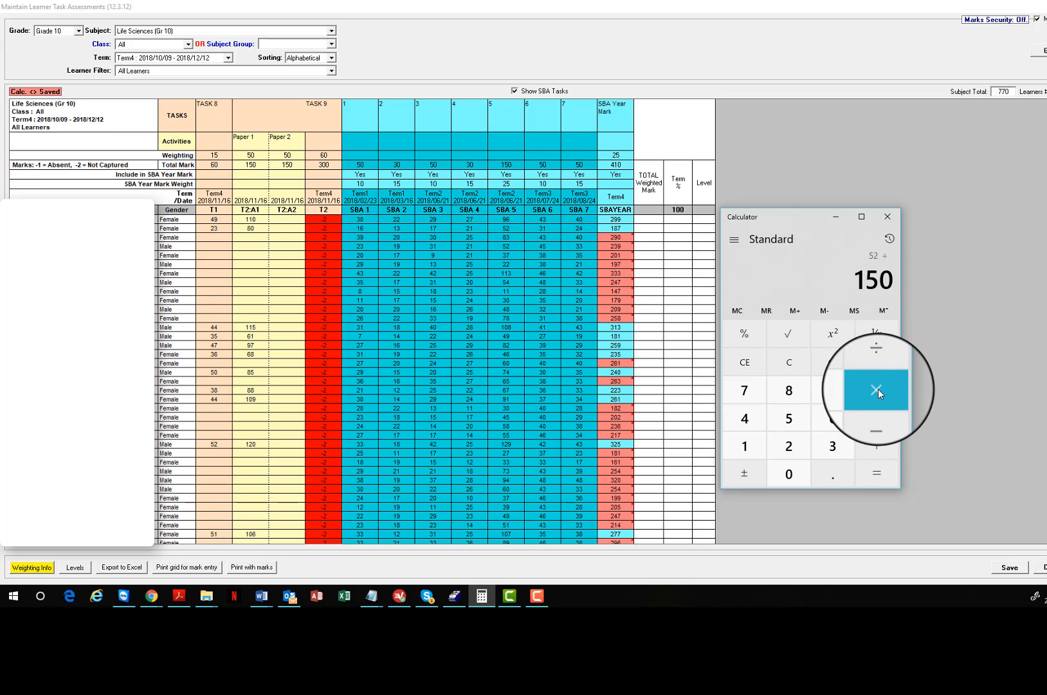
Correct the SBA 5 weighting and compute SBA 6 as 31÷50×10, giving 6.2
left_click(876, 389)
type("15")
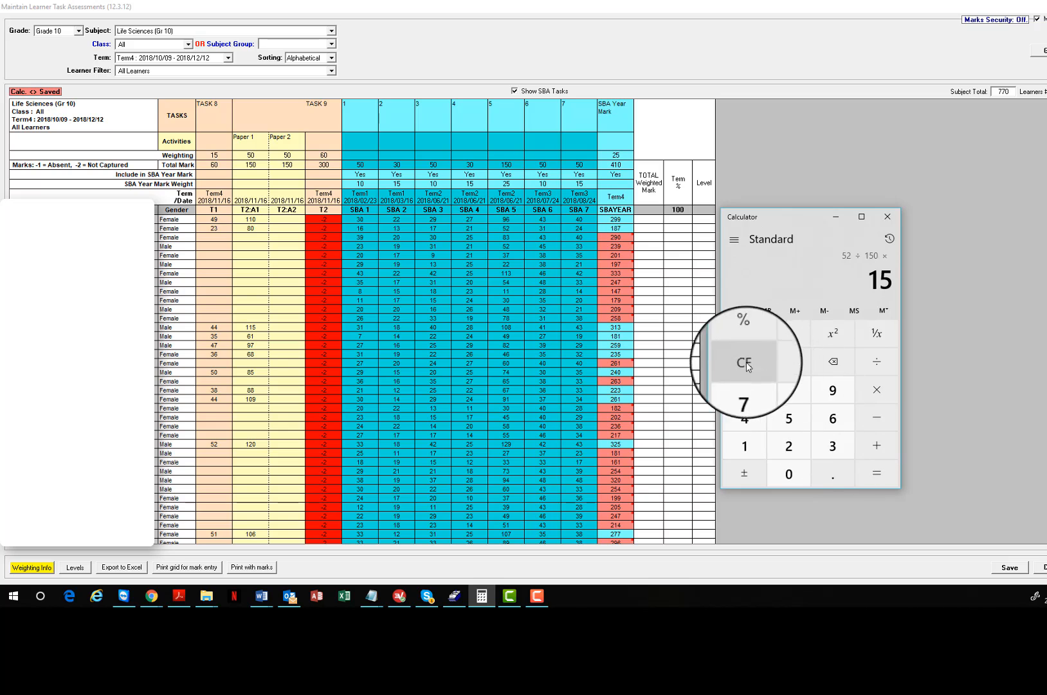
left_click(876, 472)
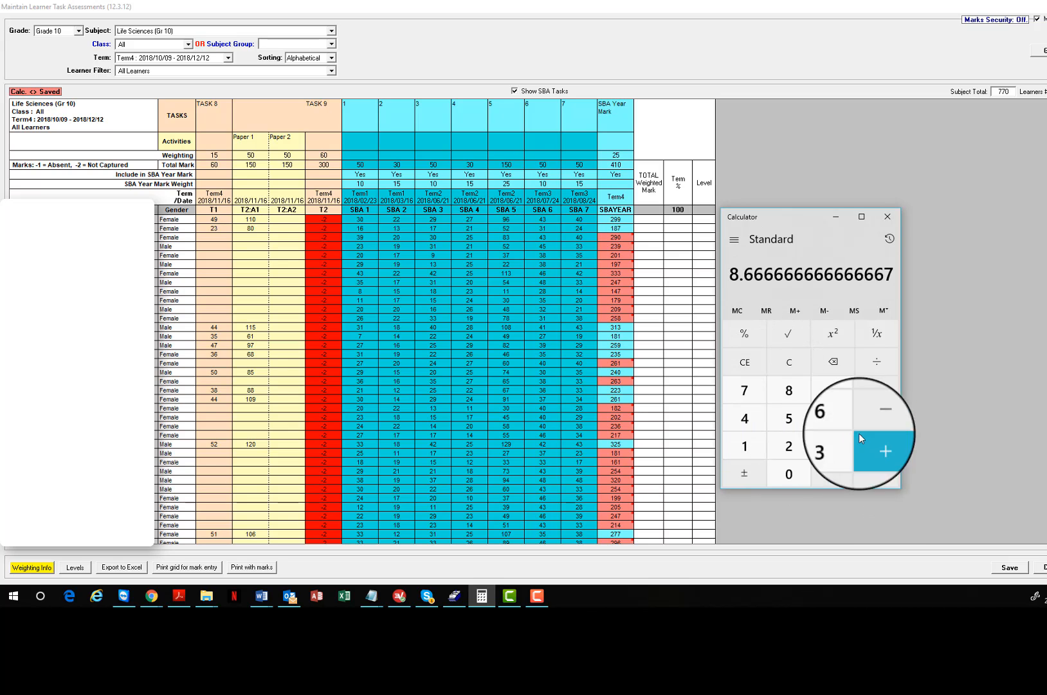
left_click(788, 361)
type("31")
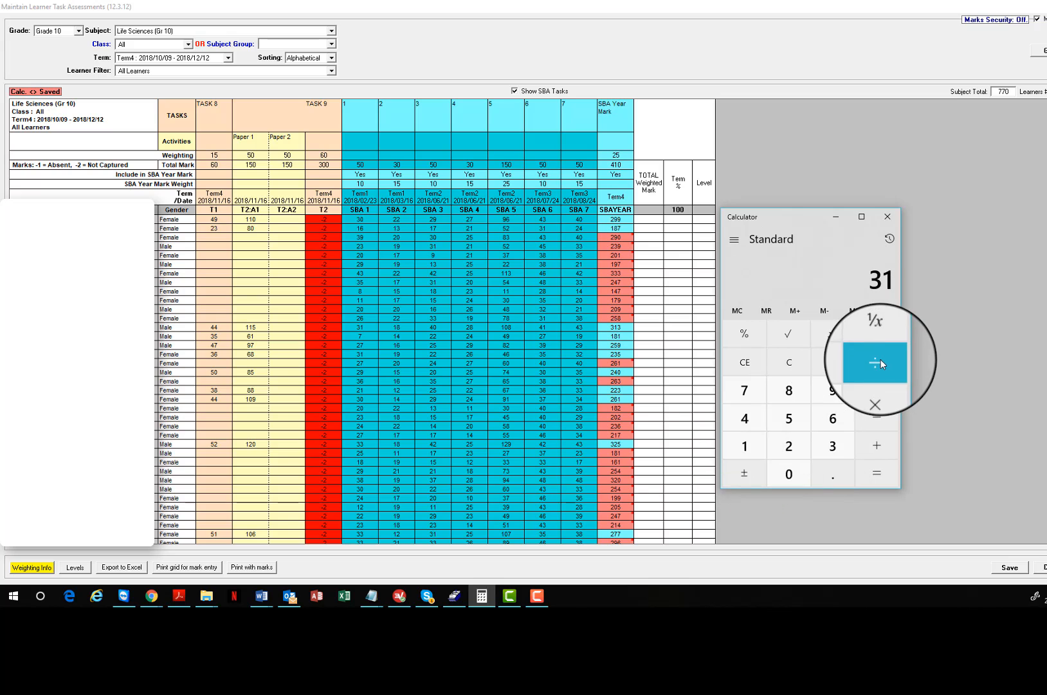
left_click(875, 362)
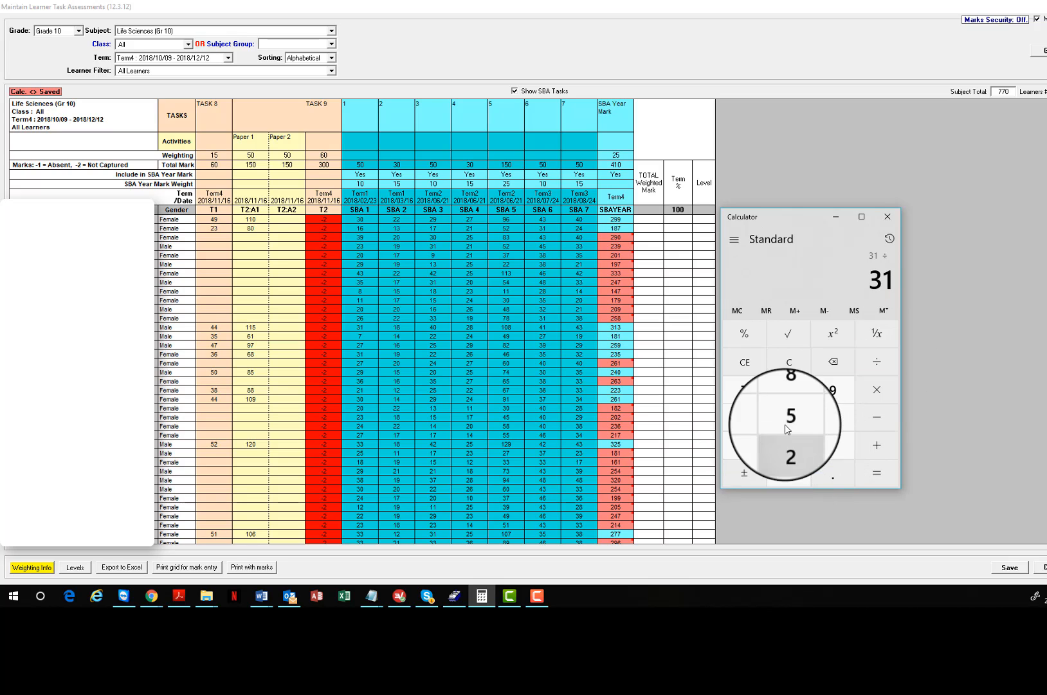
left_click(875, 389)
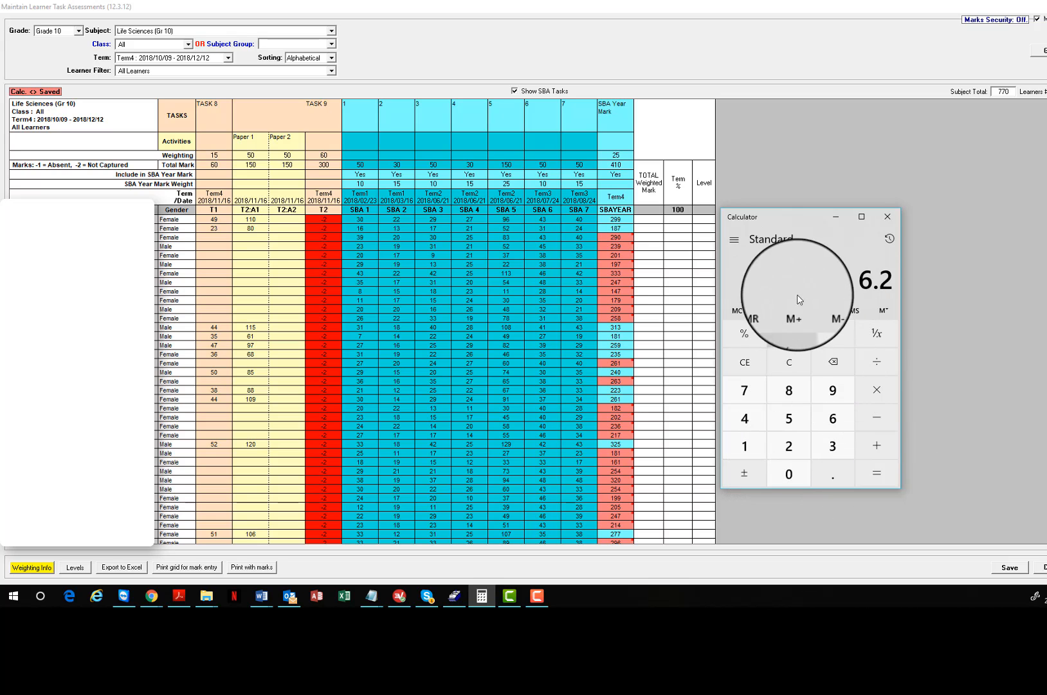
Divide the 45.6667 total by 100, multiply by 410, and compare with SA-SAMS's 187
left_click(787, 361)
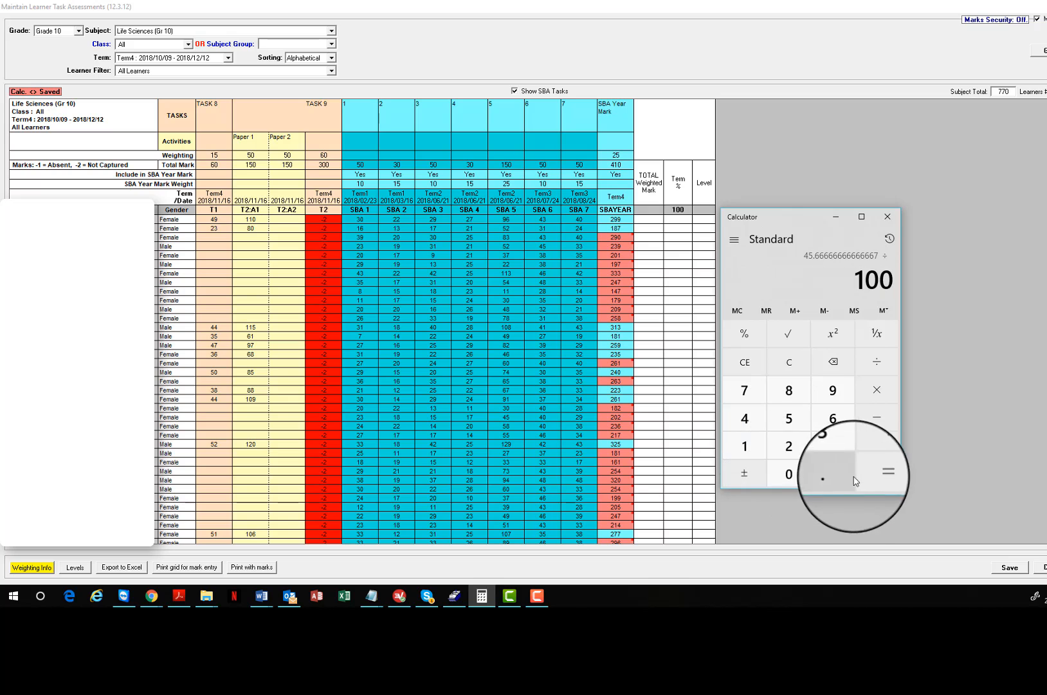
left_click(876, 472)
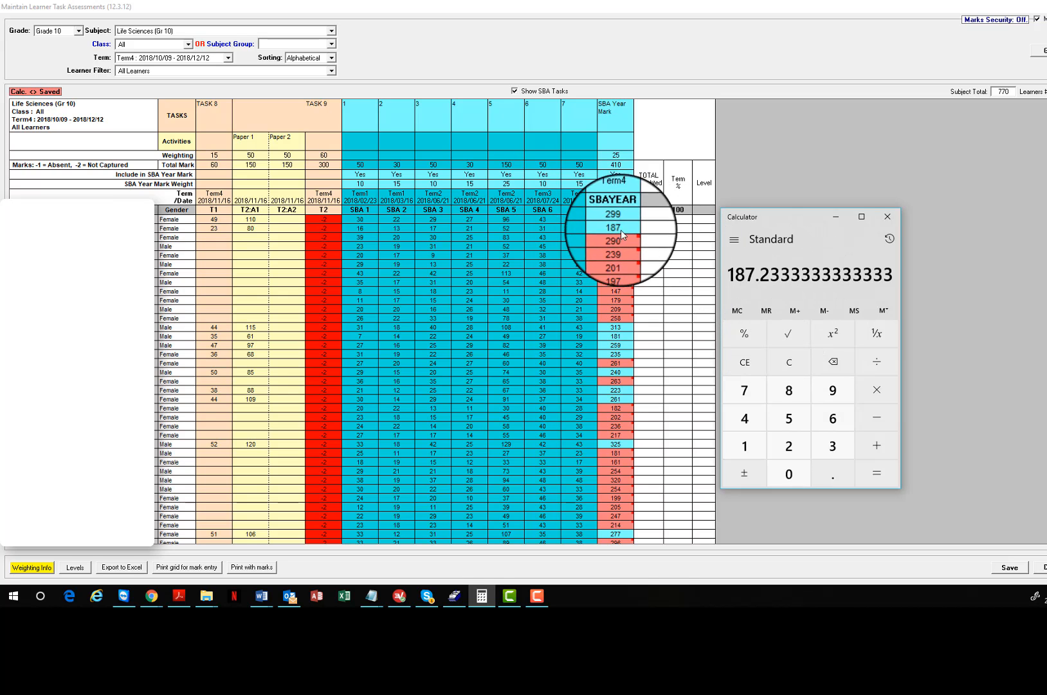
left_click(787, 362)
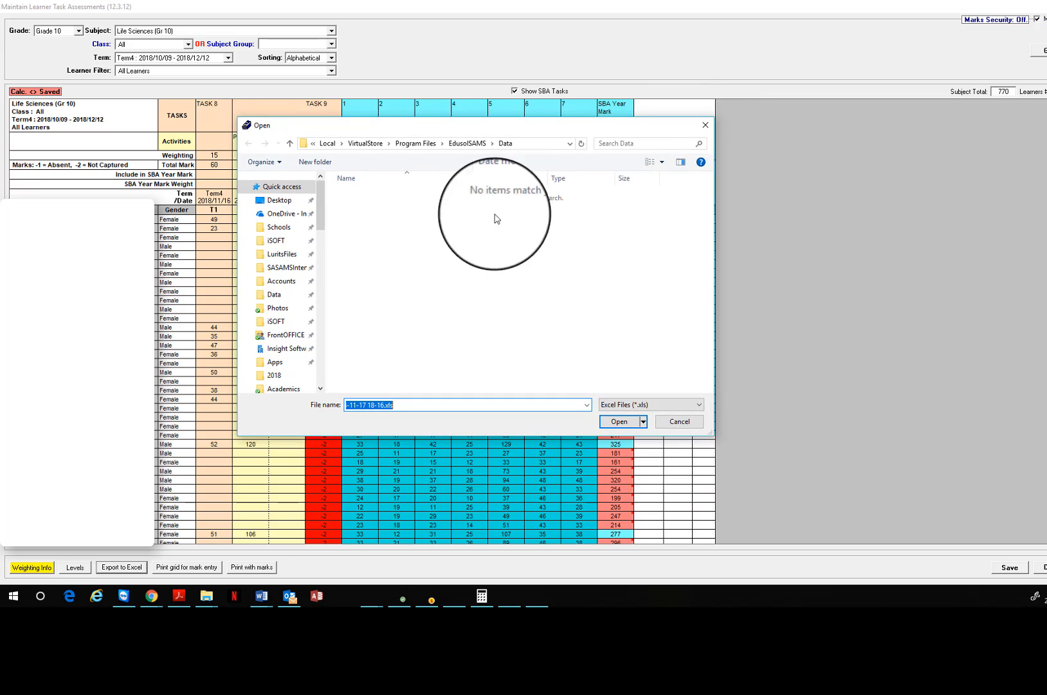
Export the assessment grid to Excel as SBACheck on the Desktop
left_click(279, 199)
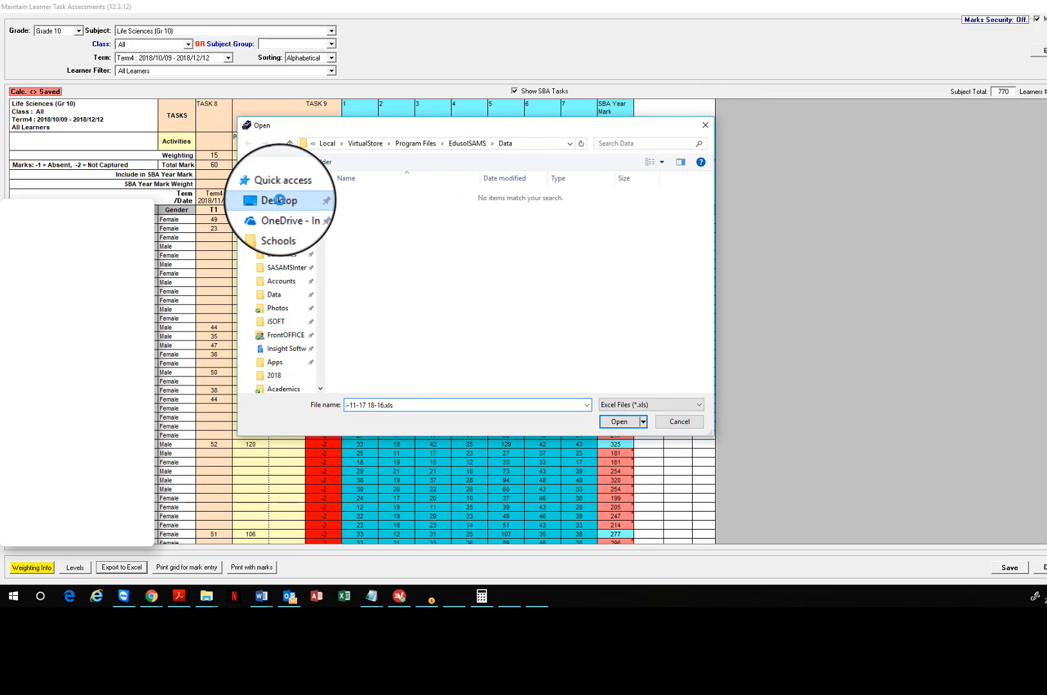
left_click(279, 200)
type("SBACs")
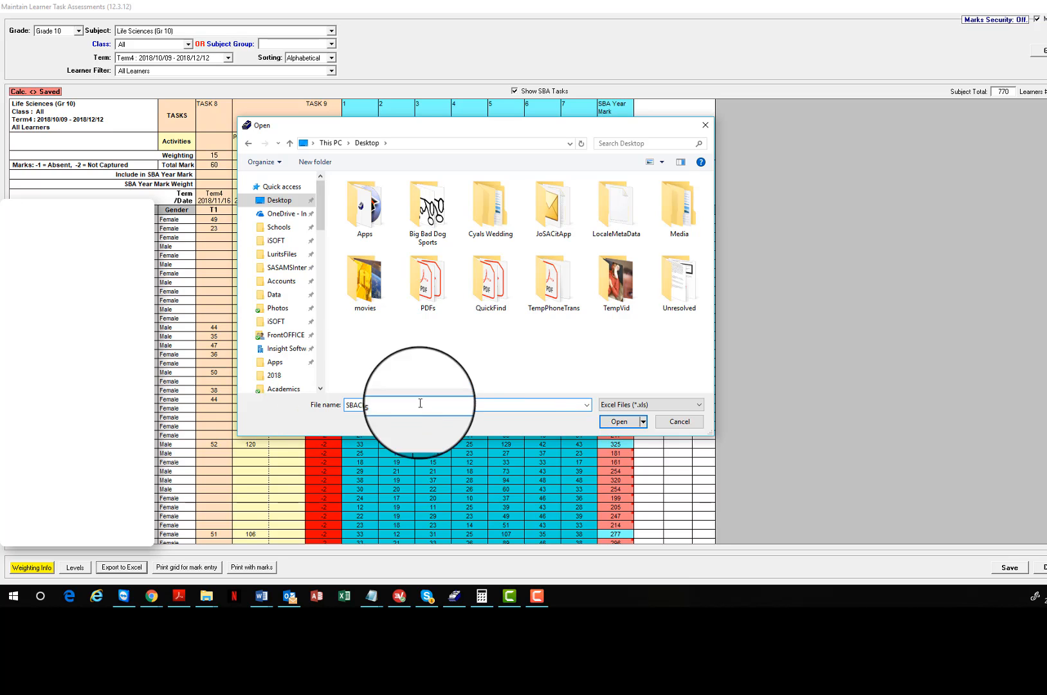
left_click(679, 422)
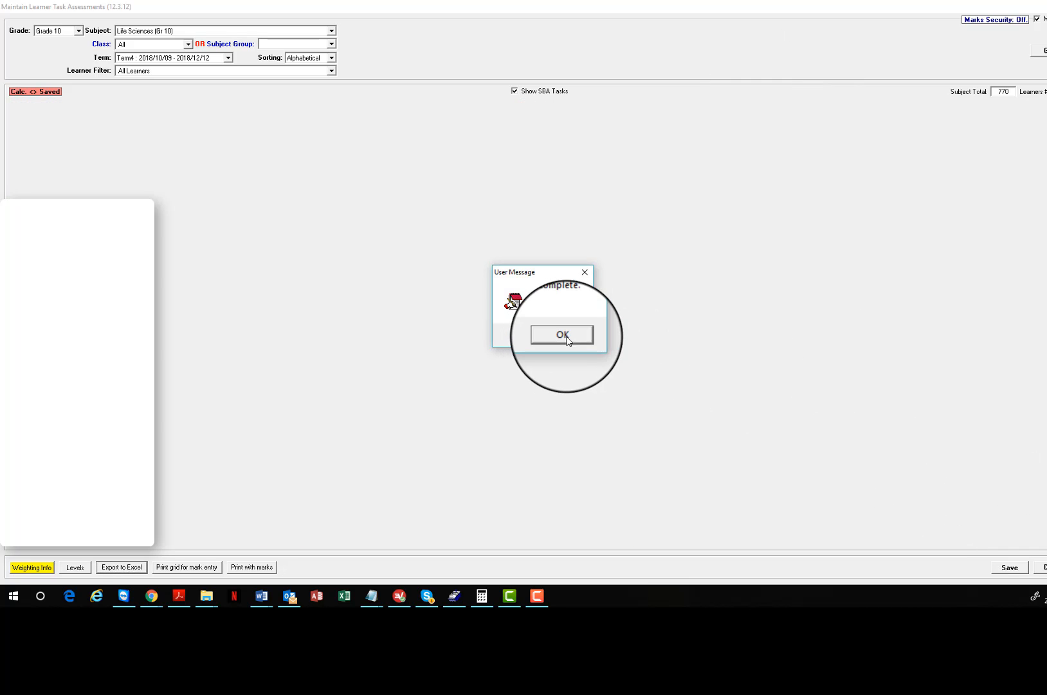
Dismiss the export message, open SBACheck in Excel and start V11's bracketed formula
left_click(561, 334)
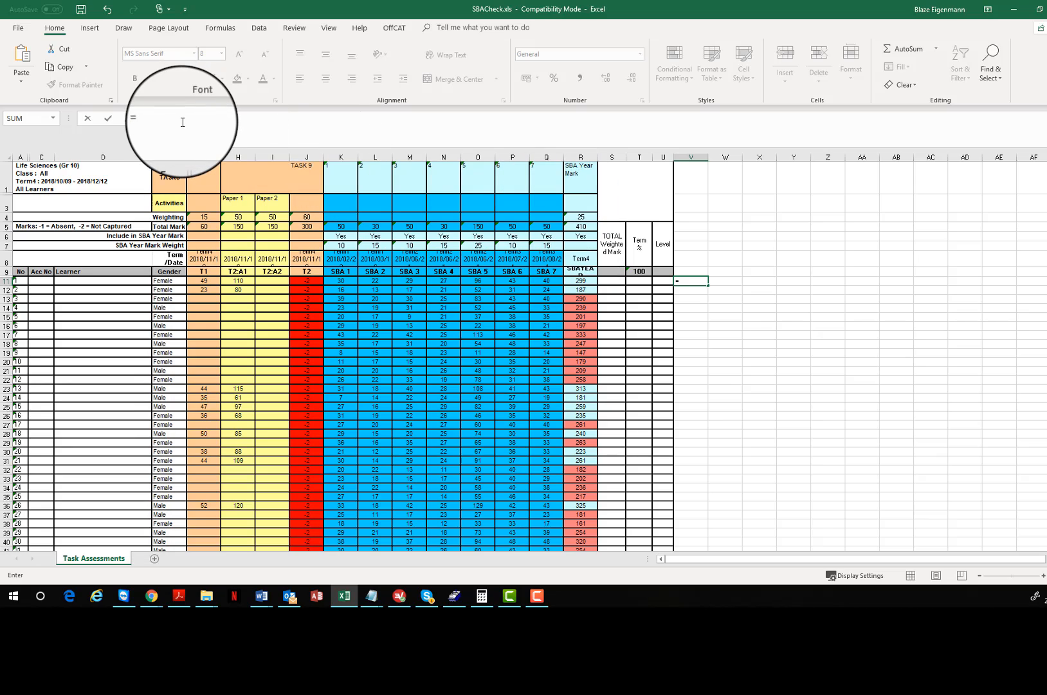
type("()+()+")
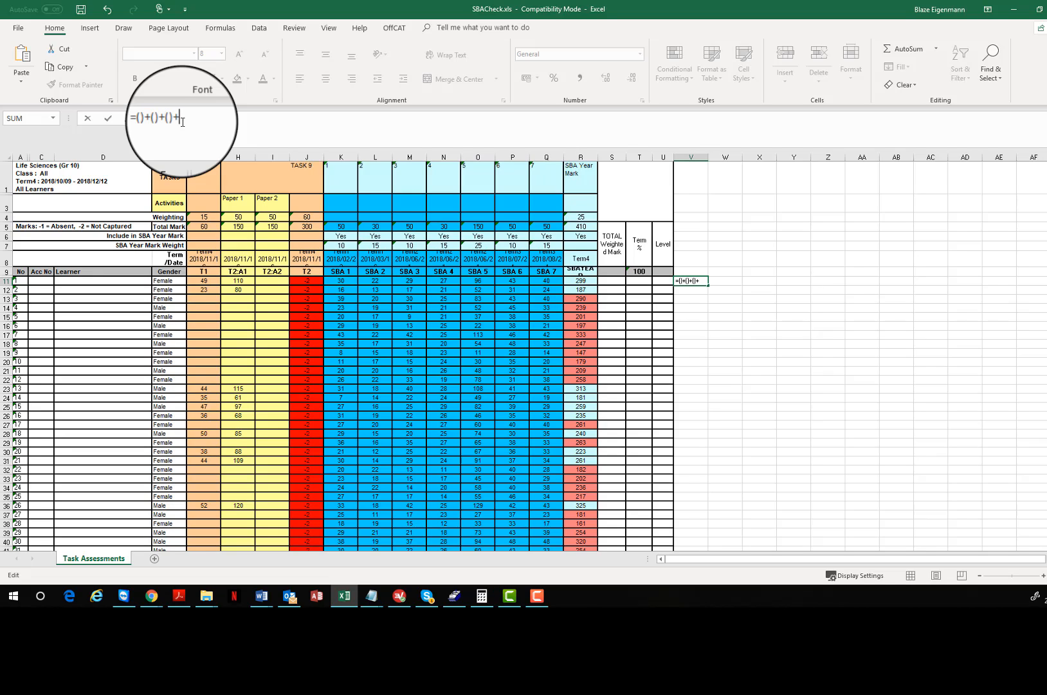
Type the skeleton =(()+()+()+()+()+()+())/100* into V11
type("()+")
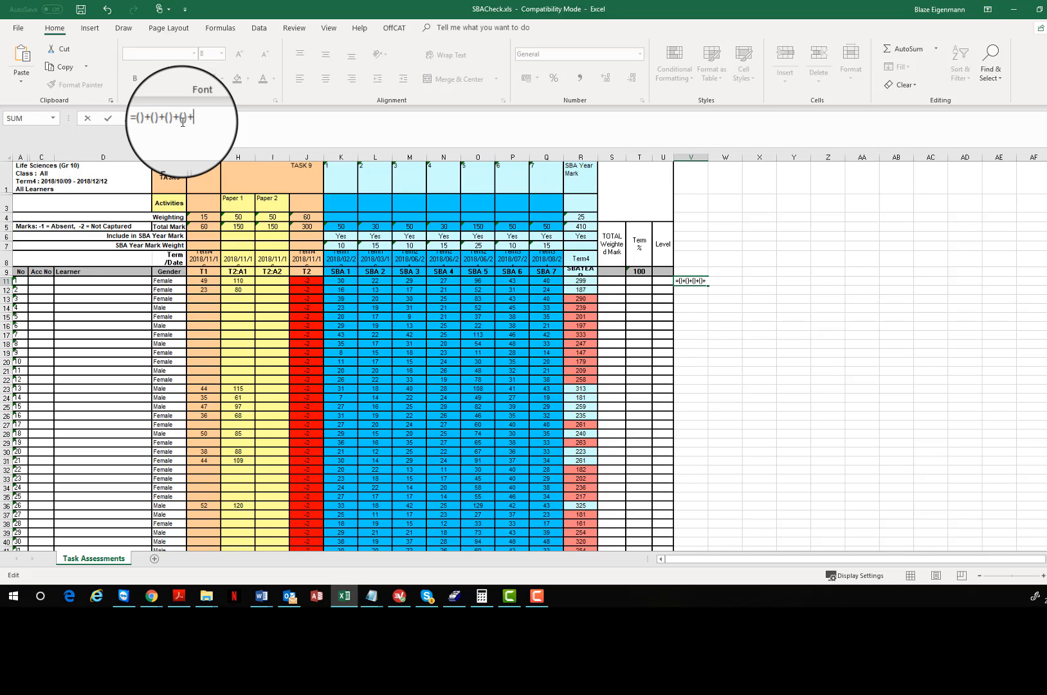
type("()+")
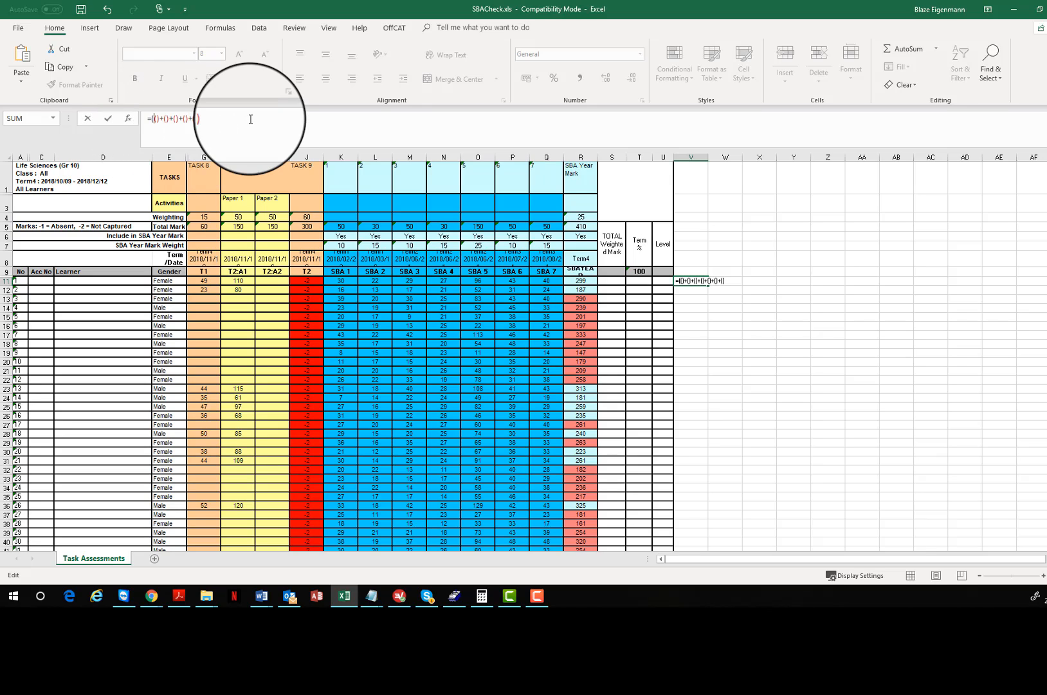
type("()")
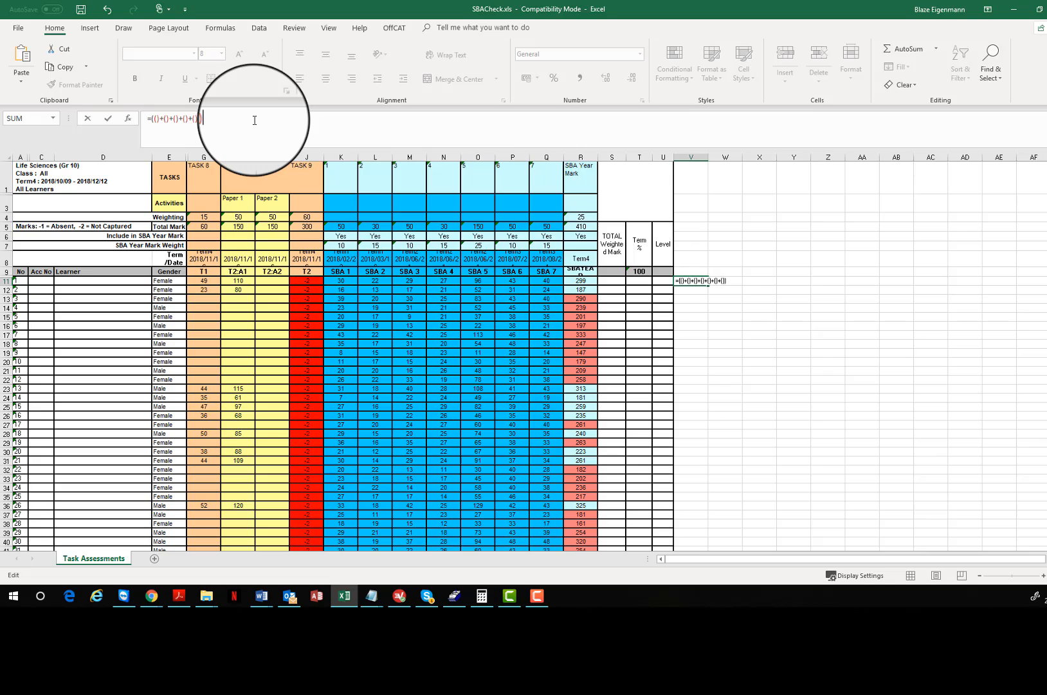
type("/")
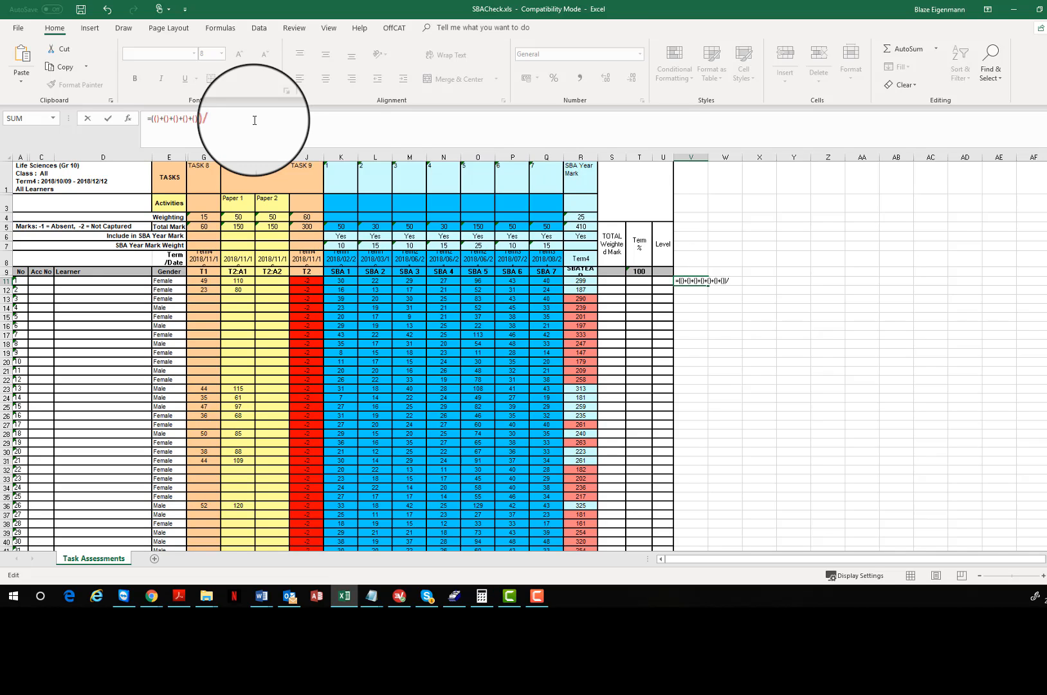
type("100")
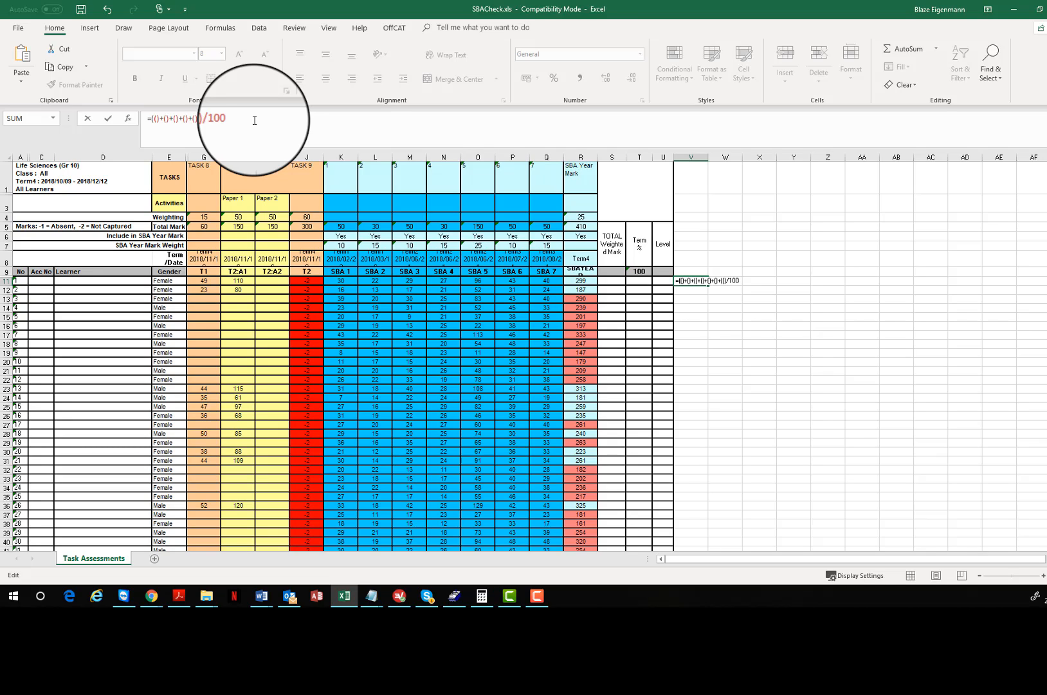
type("*")
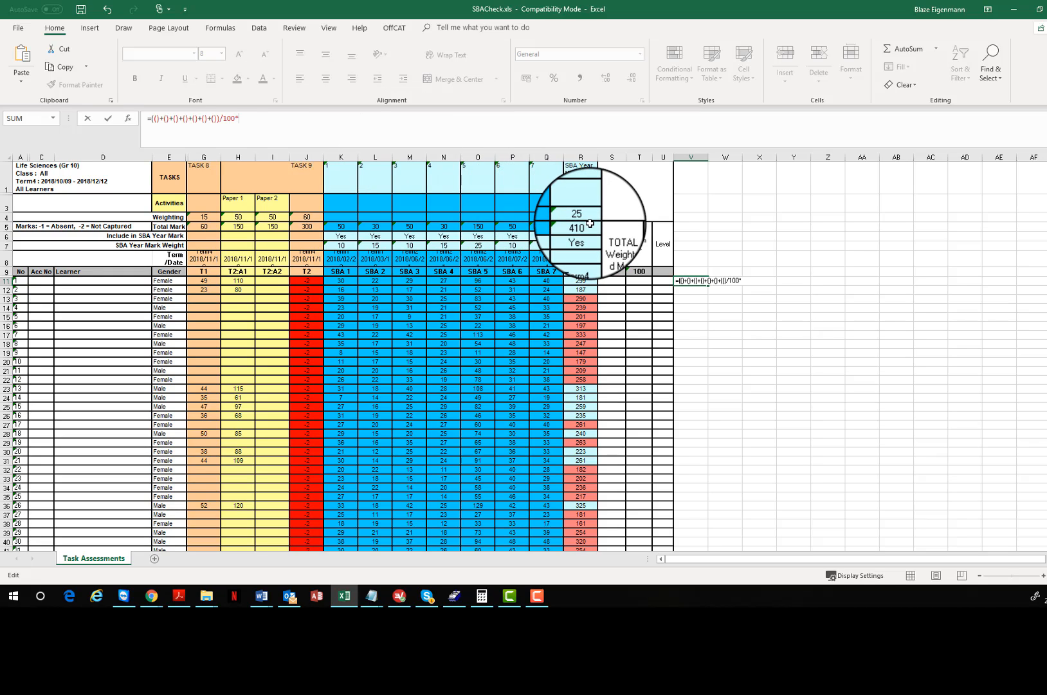
Dismiss the formula warning and insert terms K11/K$5*K$7, L11/L5*L7 and M11/M5*M7
type("41")
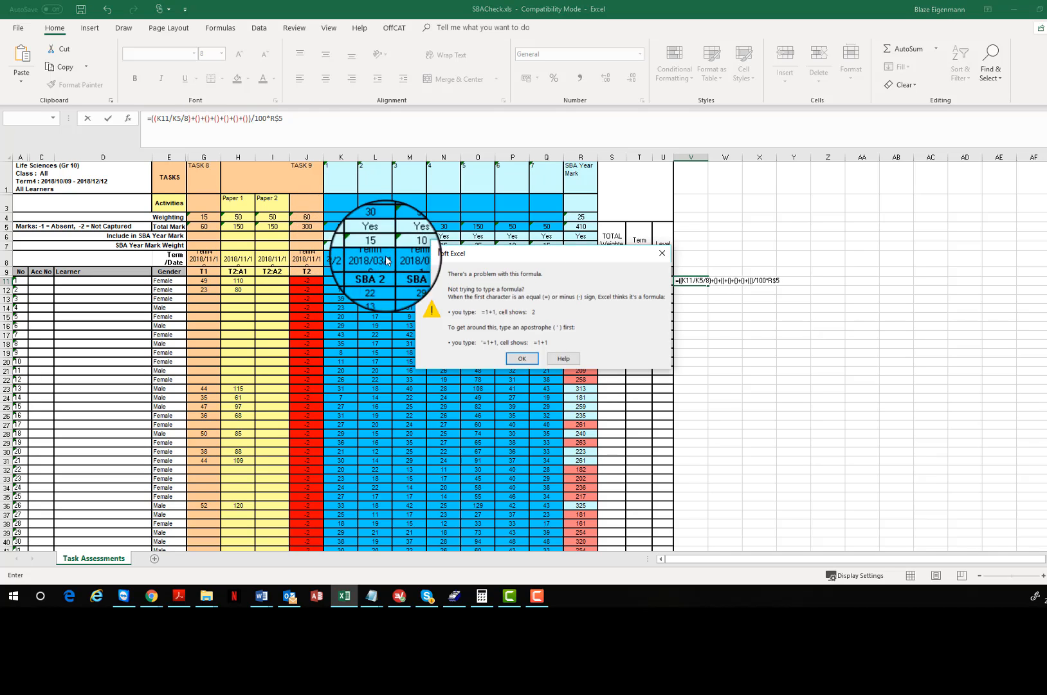
left_click(521, 359)
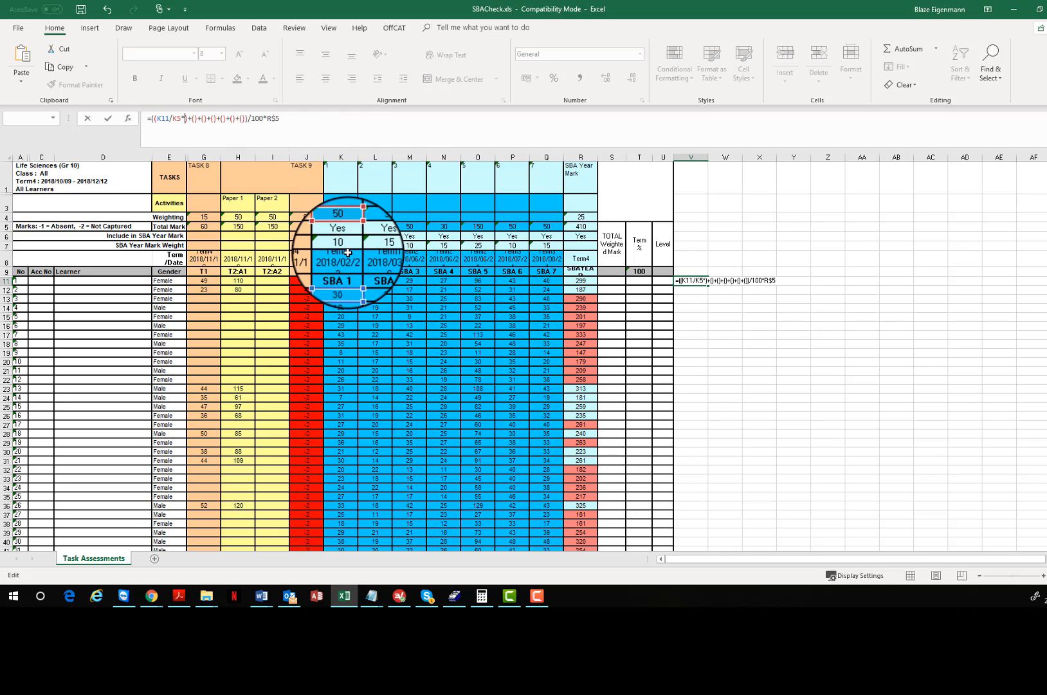
type("K7")
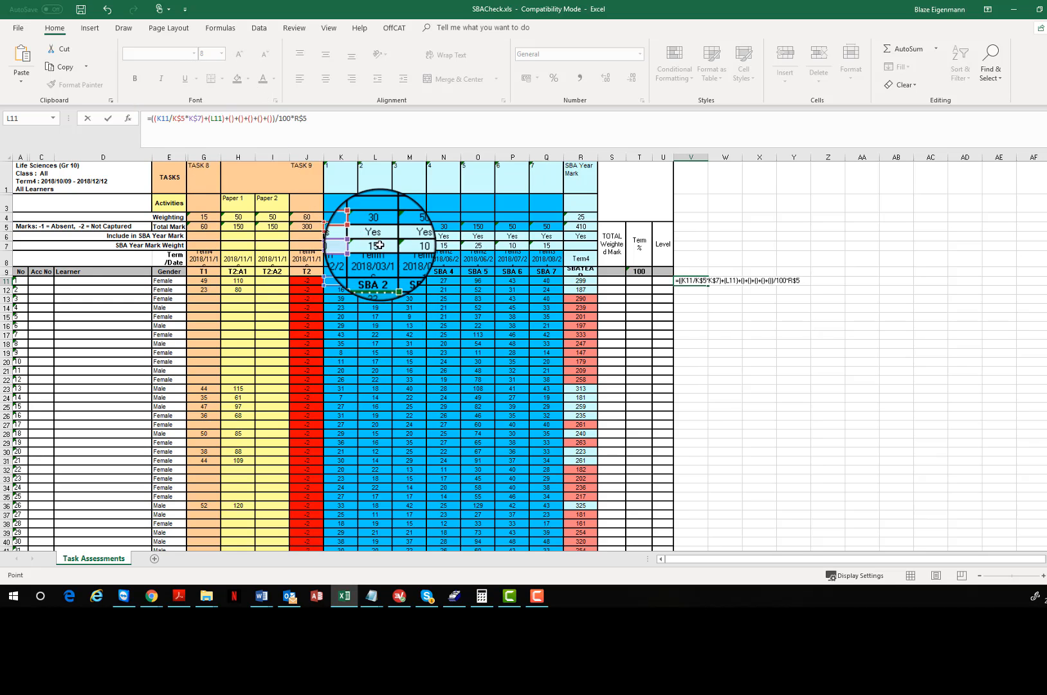
left_click(374, 223)
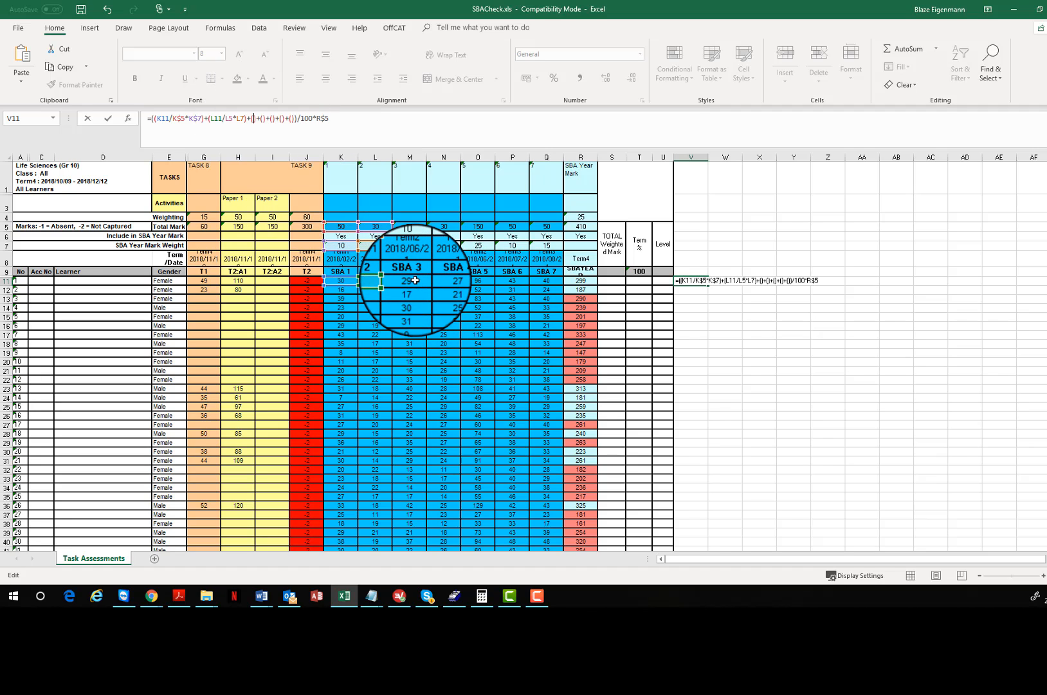
left_click(409, 226)
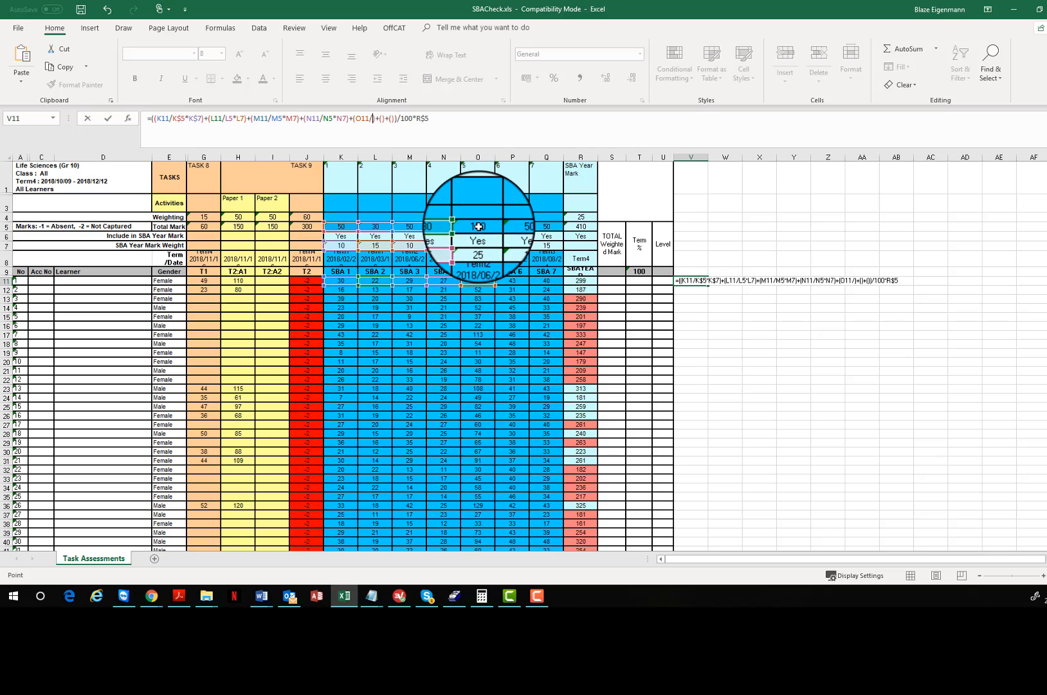
left_click(476, 223)
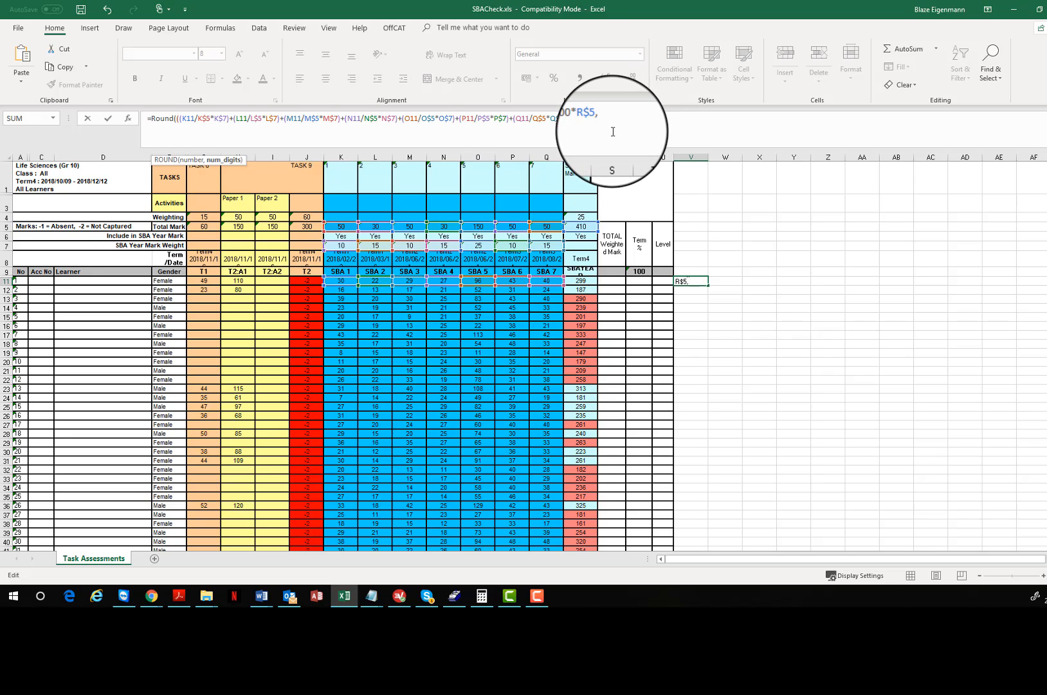
Wrap V11's weighted formula in ROUND with 0 digits so it returns 299
type("0")
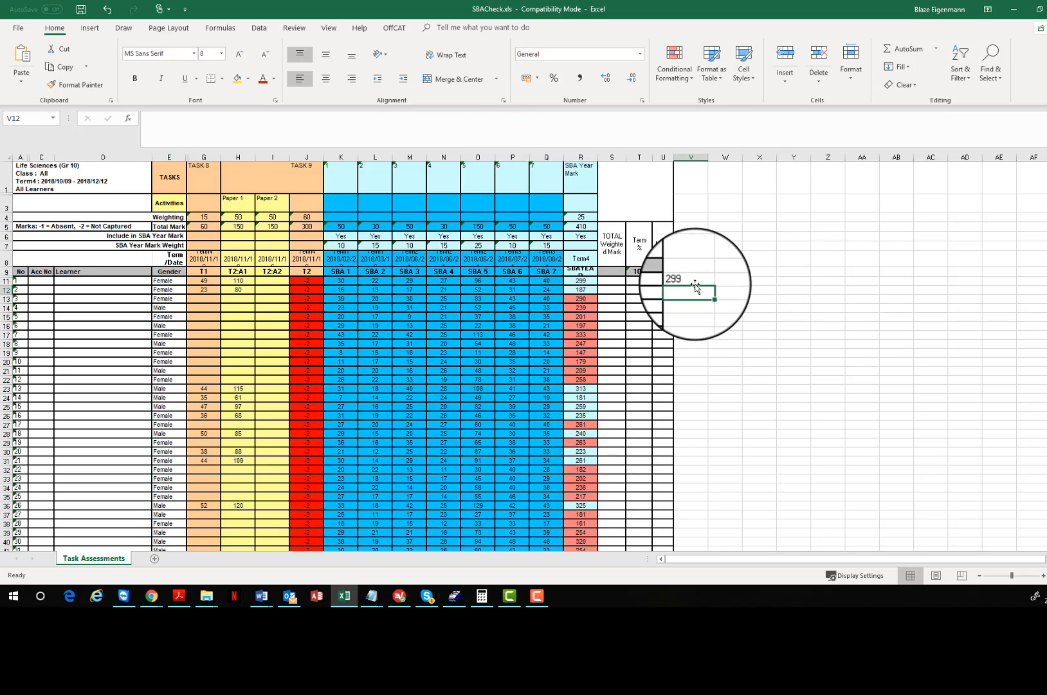
Copy V11's rounded year-mark formula into V12:V31 and open Windows Calculator
right_click(675, 279)
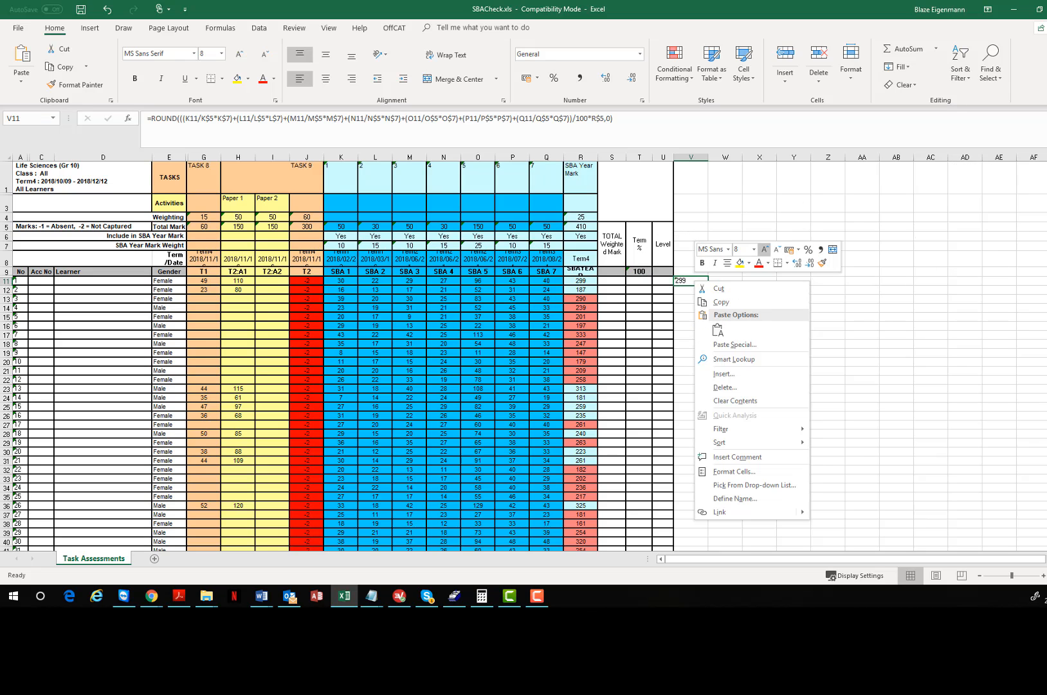
left_click(721, 301)
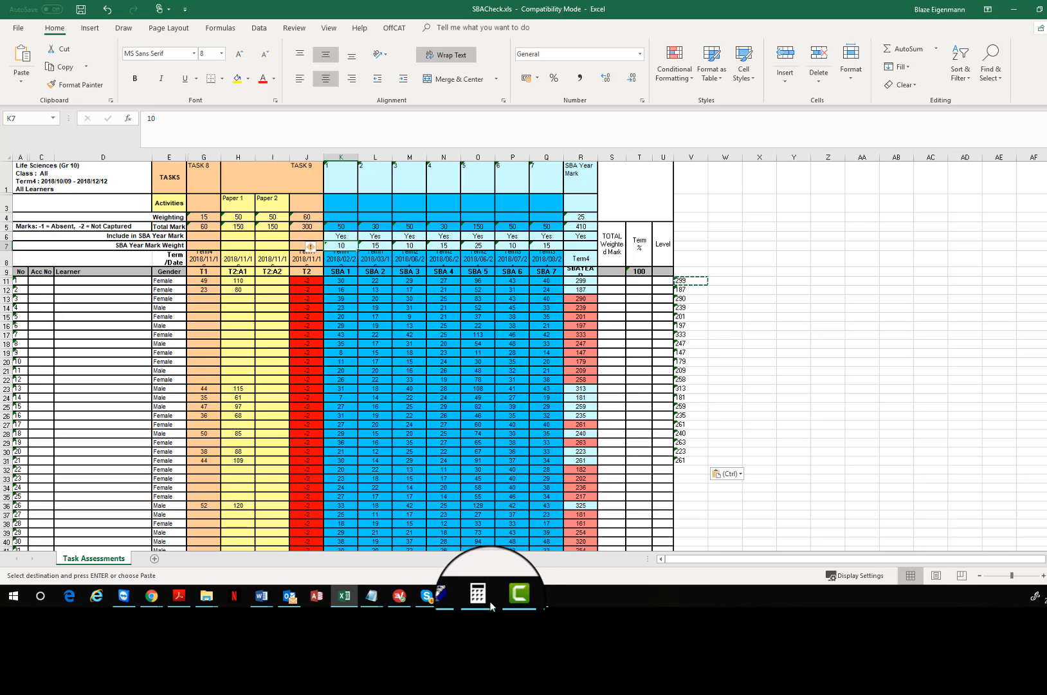
left_click(482, 595)
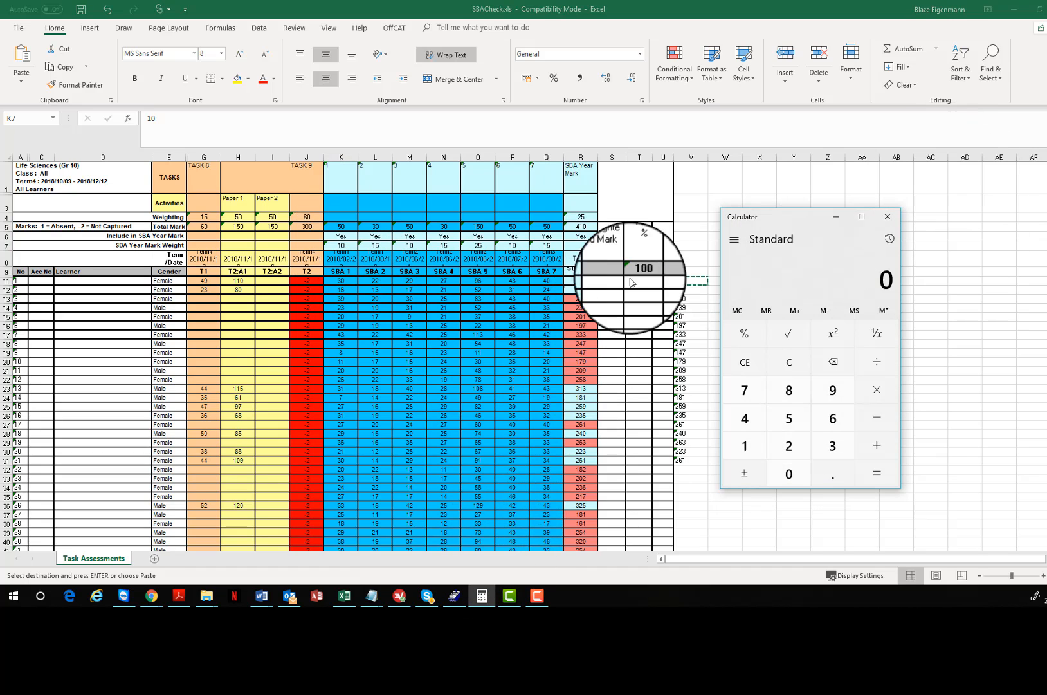